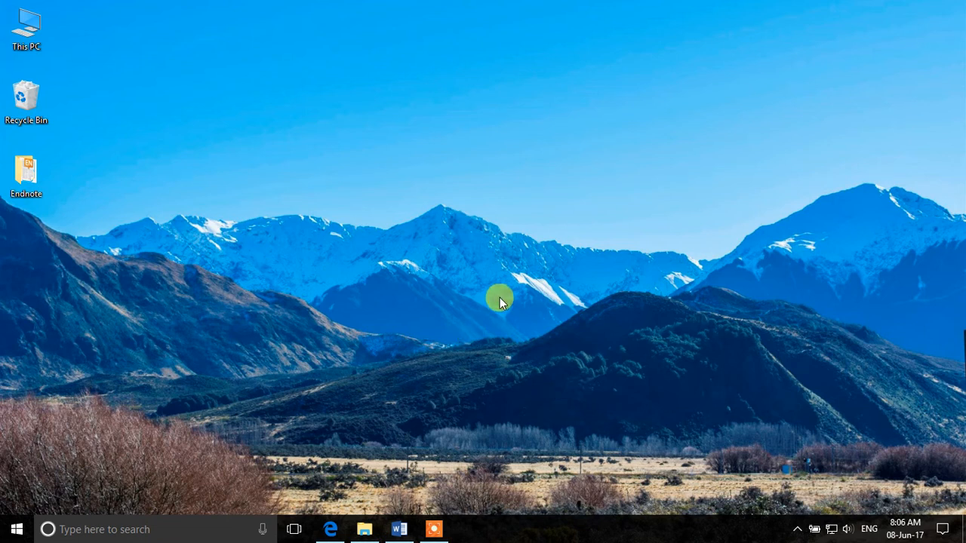
{"action": "mouse_move", "coordinate": [538, 293]}
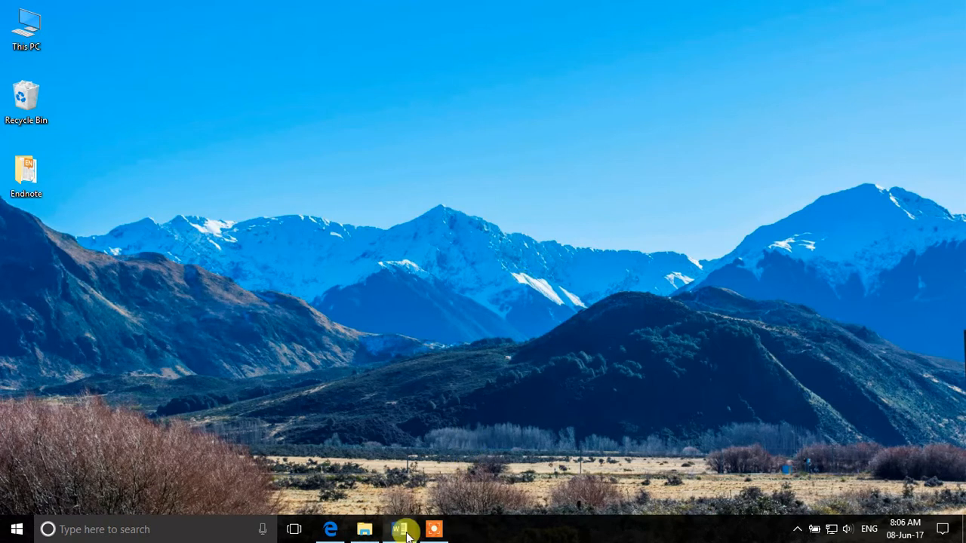
Bring up the Word document and scroll through its JACS reference list of mixed journal names.
{"action": "left_click", "coordinate": [398, 529]}
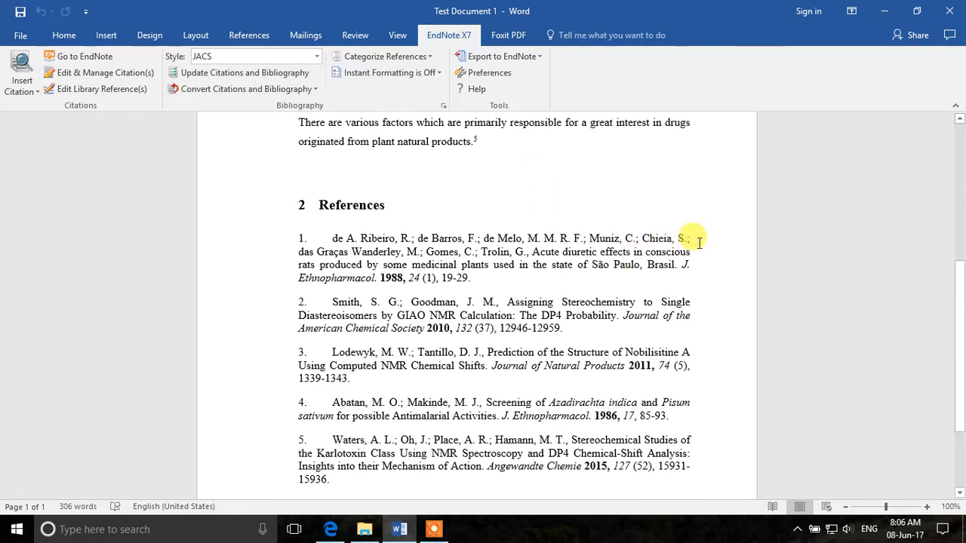
{"action": "scroll", "scroll_direction": "down", "scroll_amount": 3}
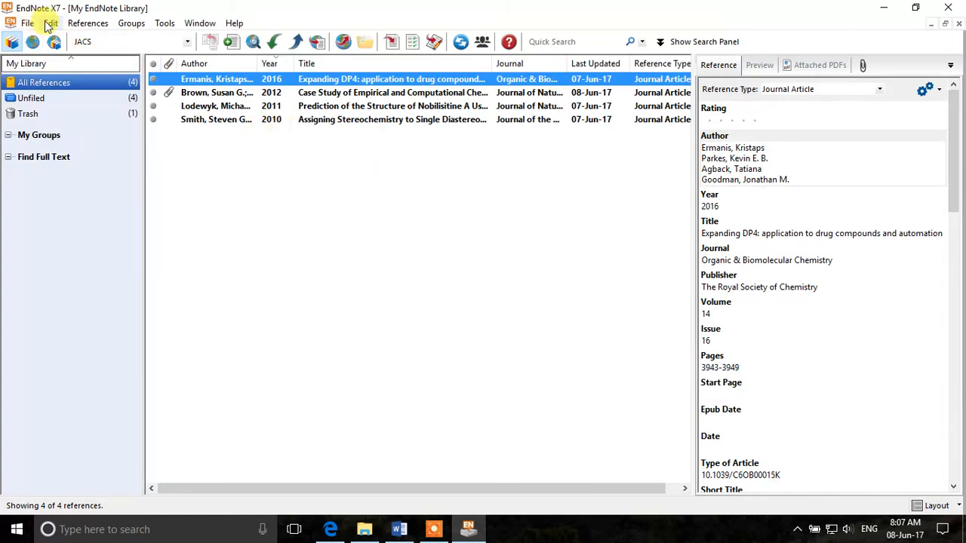
Edit the JACS output style so Journal Names use Abbreviation 1.
{"action": "left_click", "coordinate": [50, 23]}
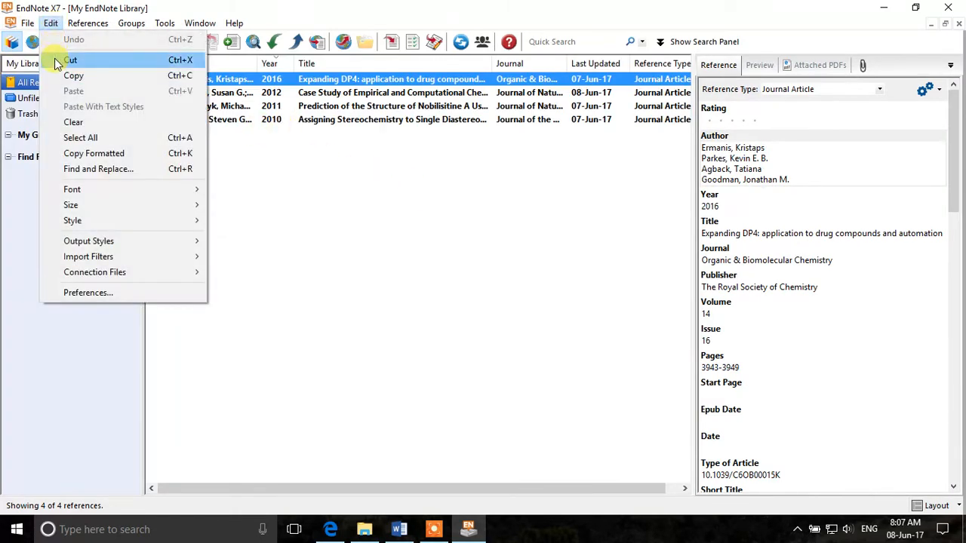
{"action": "left_click", "coordinate": [131, 23]}
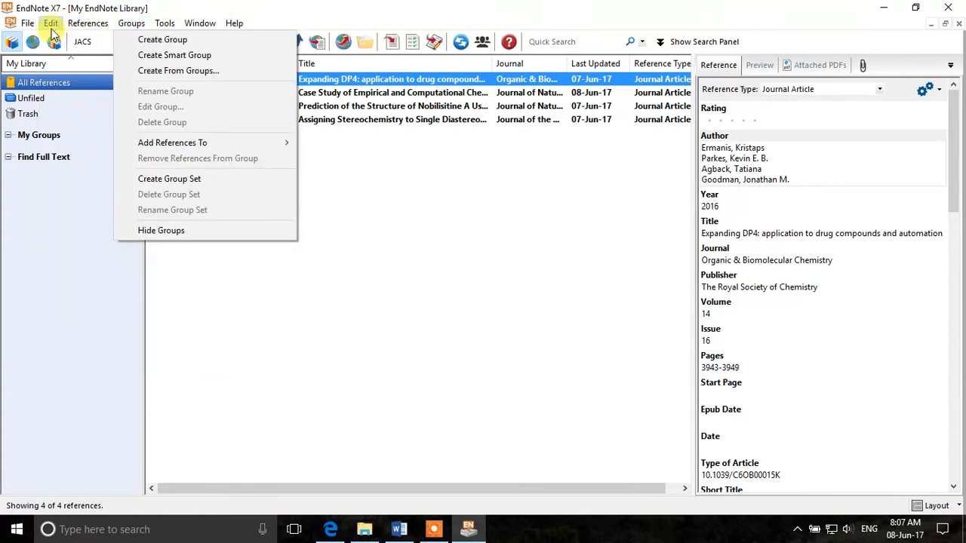
{"action": "mouse_move", "coordinate": [88, 241]}
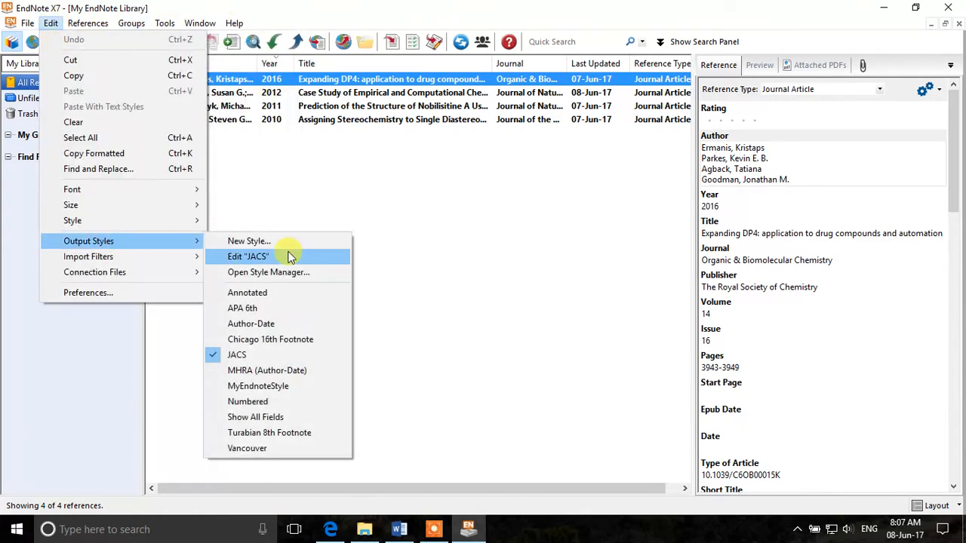
{"action": "left_click", "coordinate": [248, 257]}
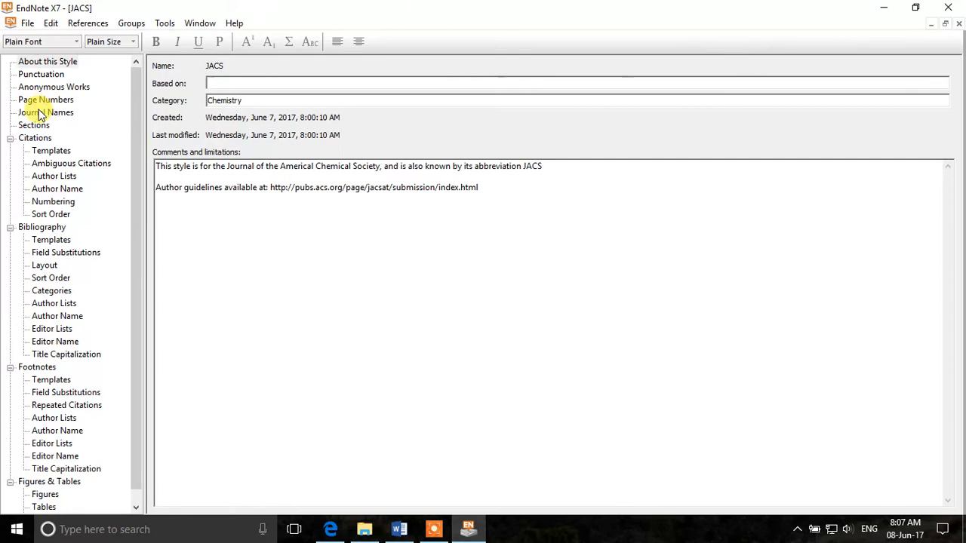
{"action": "left_click", "coordinate": [46, 111]}
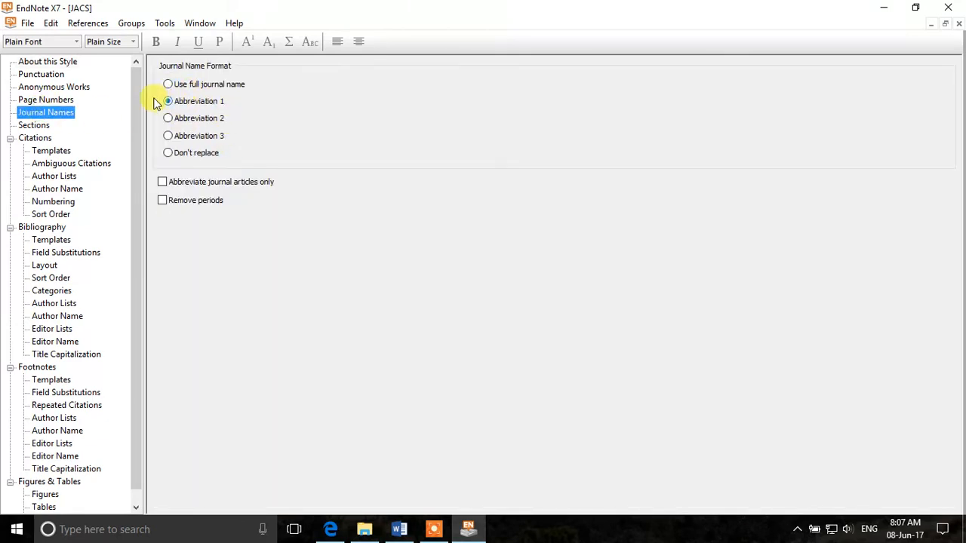
{"action": "mouse_move", "coordinate": [445, 151]}
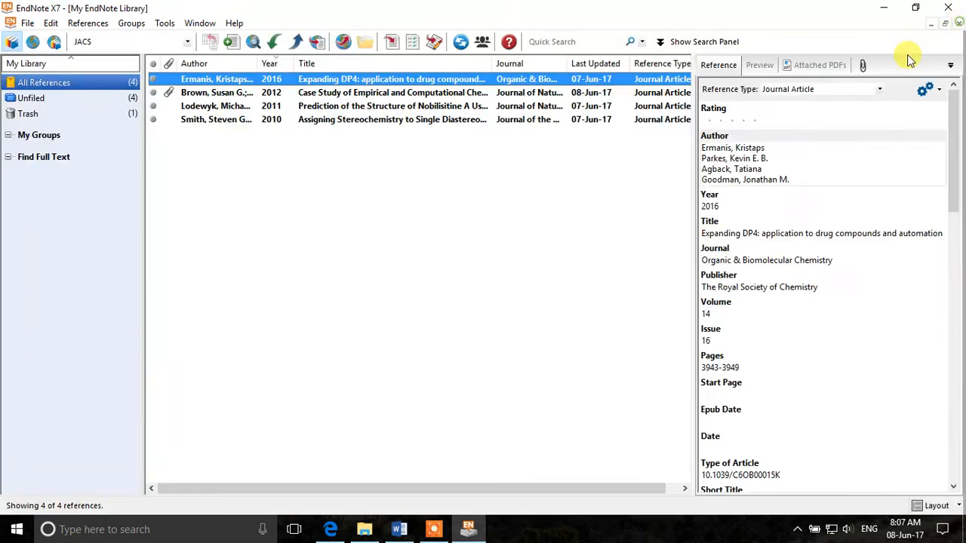
{"action": "mouse_move", "coordinate": [581, 194]}
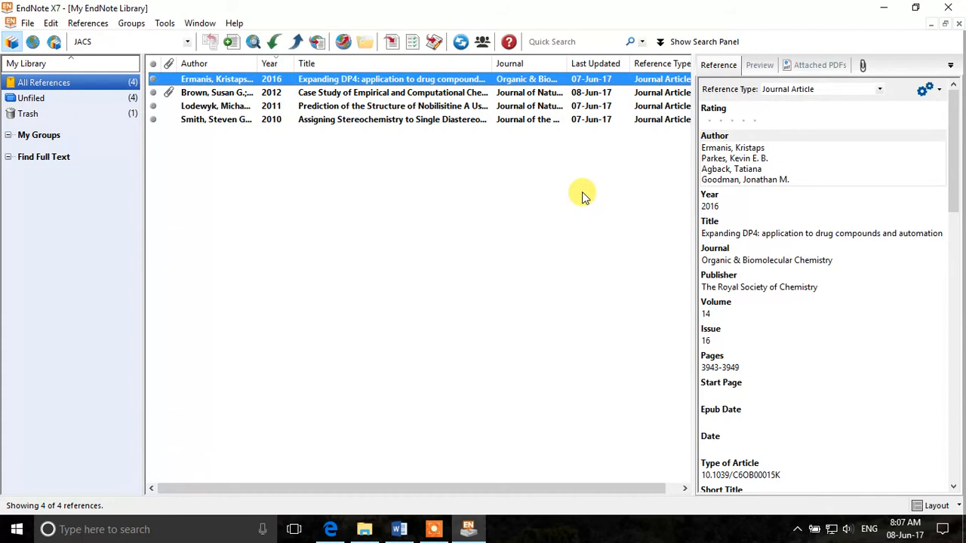
{"action": "mouse_move", "coordinate": [381, 267]}
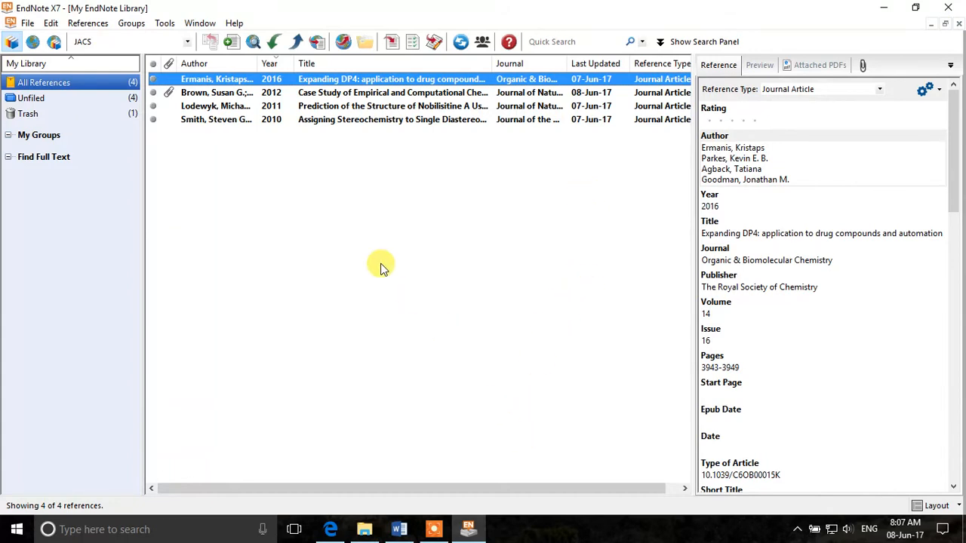
{"action": "mouse_move", "coordinate": [163, 23]}
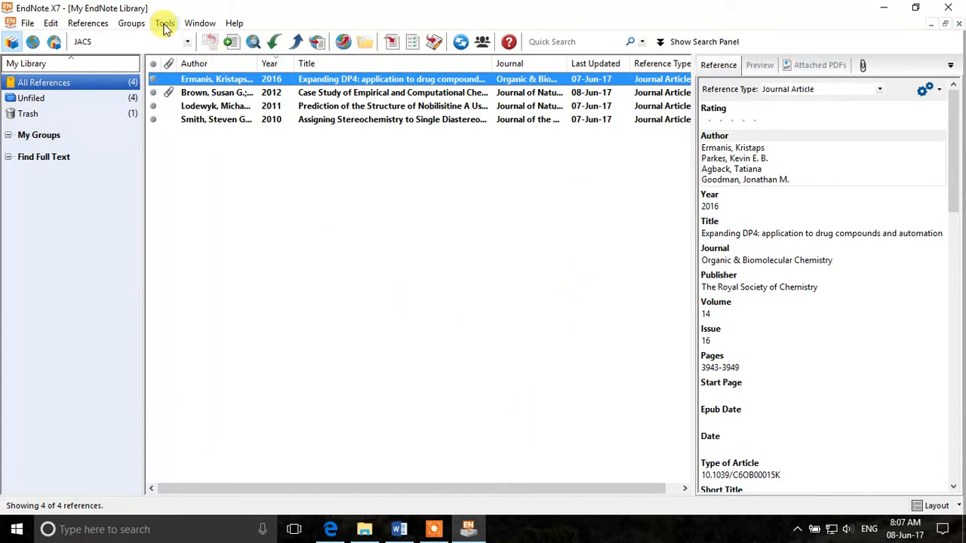
Open Define Term Lists and browse the Journals list's 14 journal terms.
{"action": "left_click", "coordinate": [164, 23]}
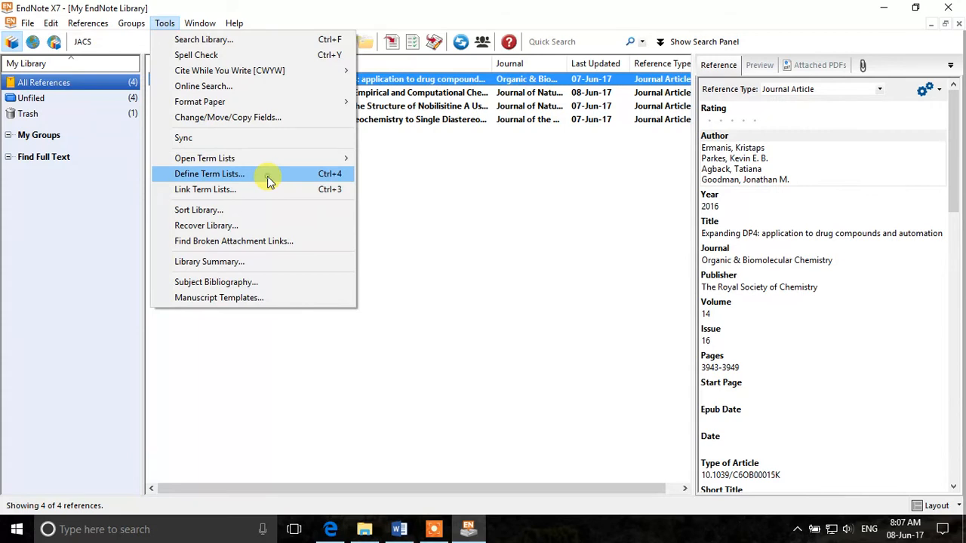
{"action": "left_click", "coordinate": [209, 174]}
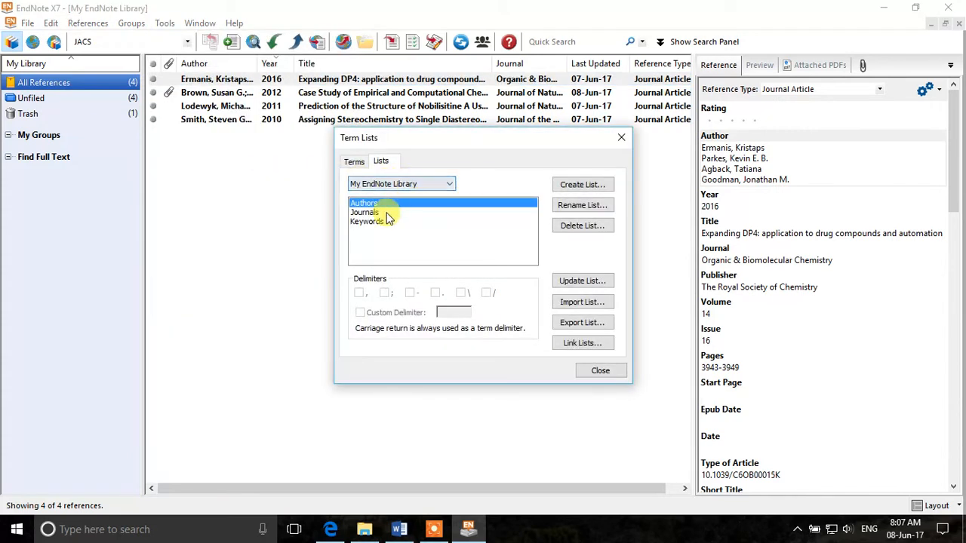
{"action": "left_click", "coordinate": [364, 212]}
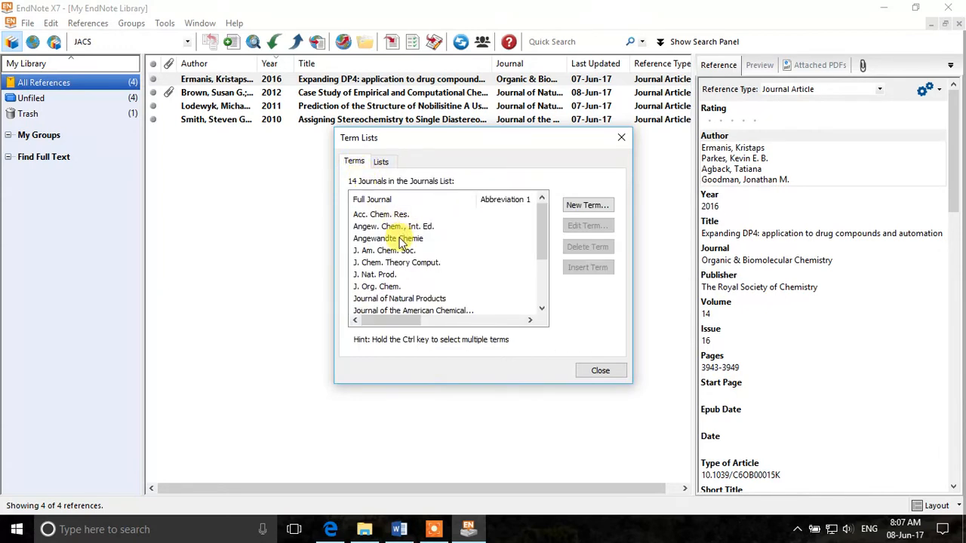
{"action": "left_click", "coordinate": [388, 238]}
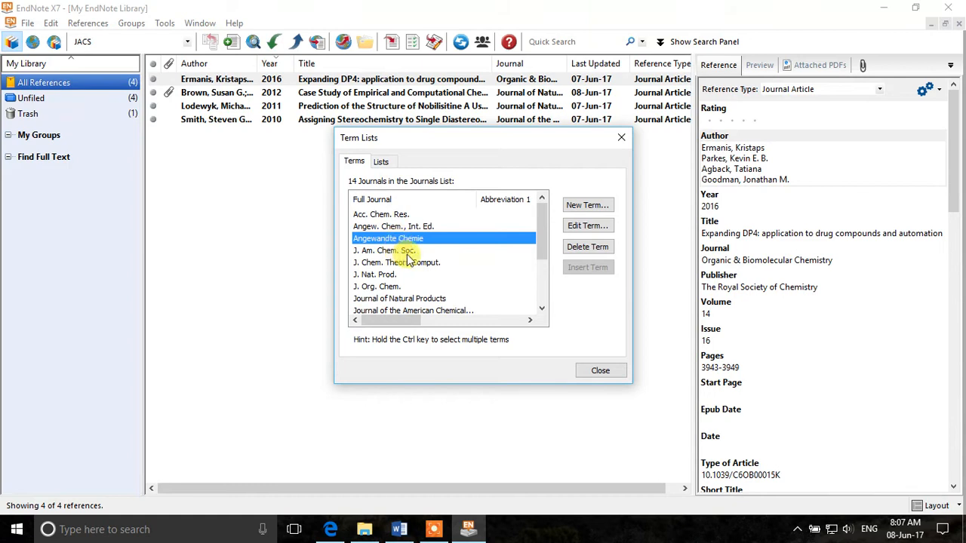
{"action": "scroll", "scroll_direction": "down", "scroll_amount": 3}
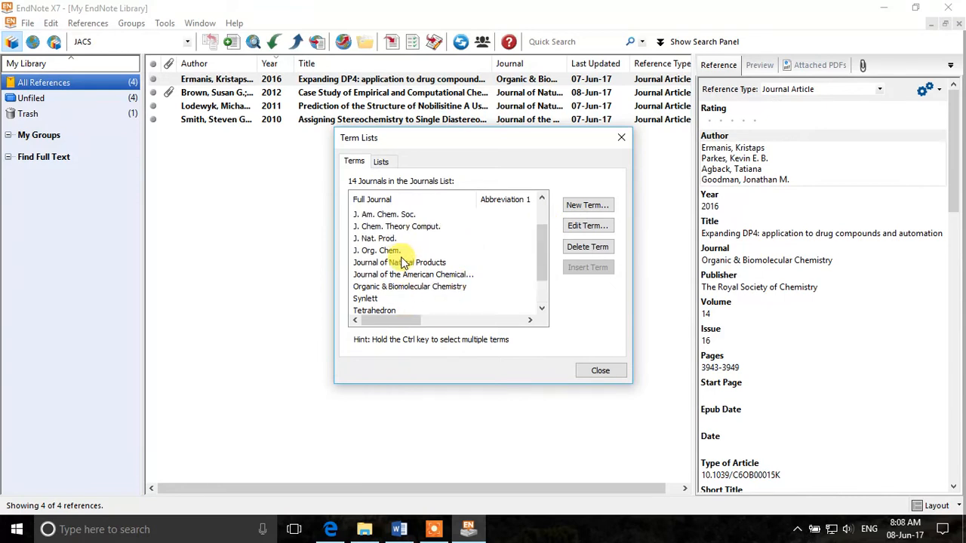
{"action": "left_click", "coordinate": [381, 161]}
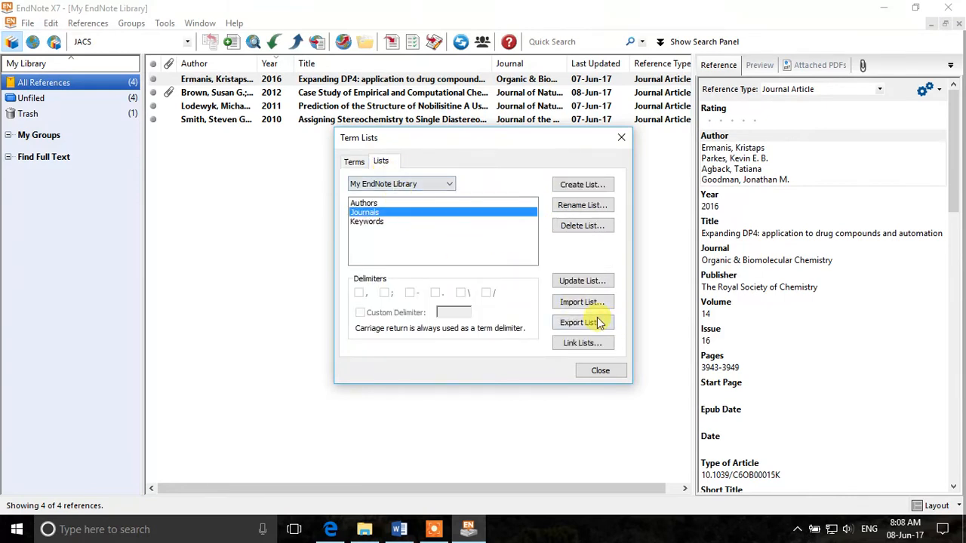
Import the Chemical abbreviations file into the Journals list, adding 1354 terms.
{"action": "left_click", "coordinate": [582, 301]}
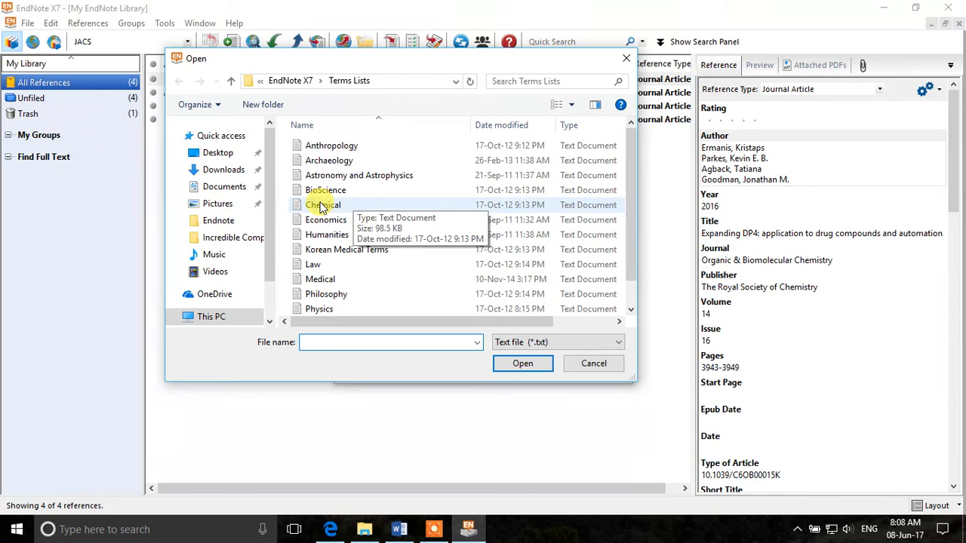
{"action": "left_click", "coordinate": [323, 204]}
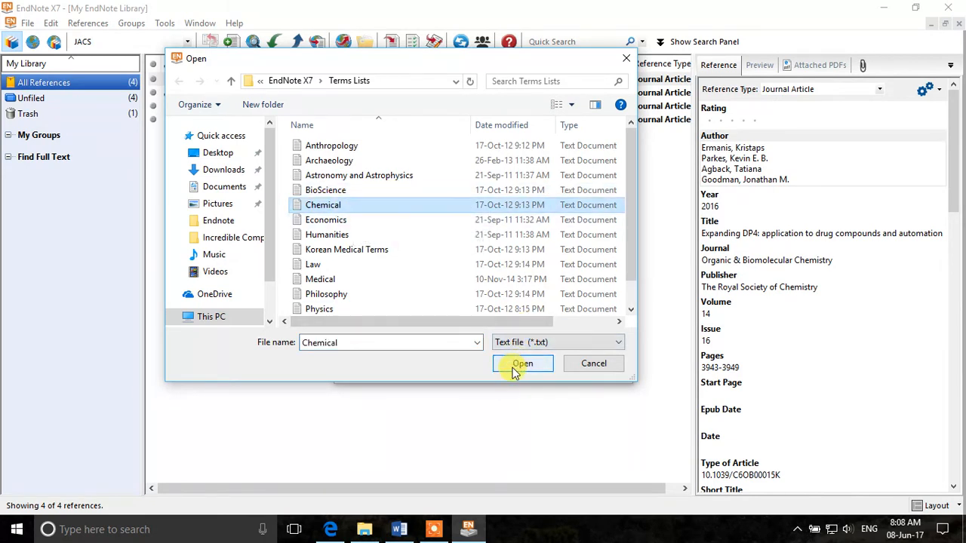
{"action": "left_click", "coordinate": [522, 363]}
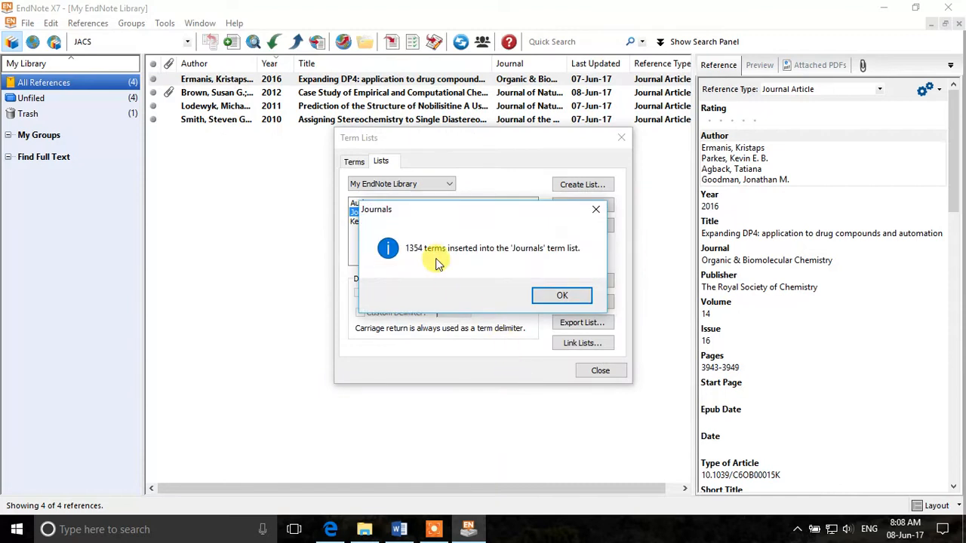
{"action": "mouse_move", "coordinate": [426, 264]}
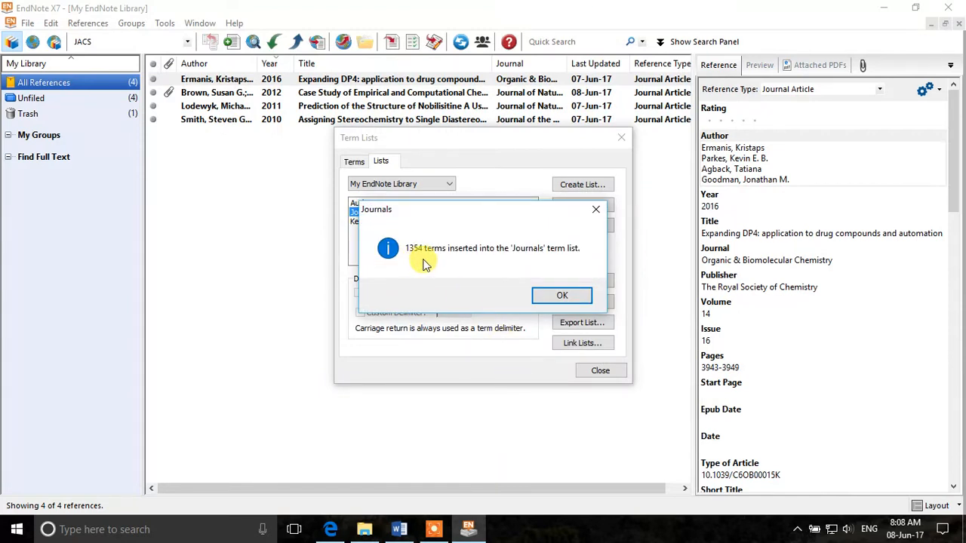
{"action": "mouse_move", "coordinate": [562, 264]}
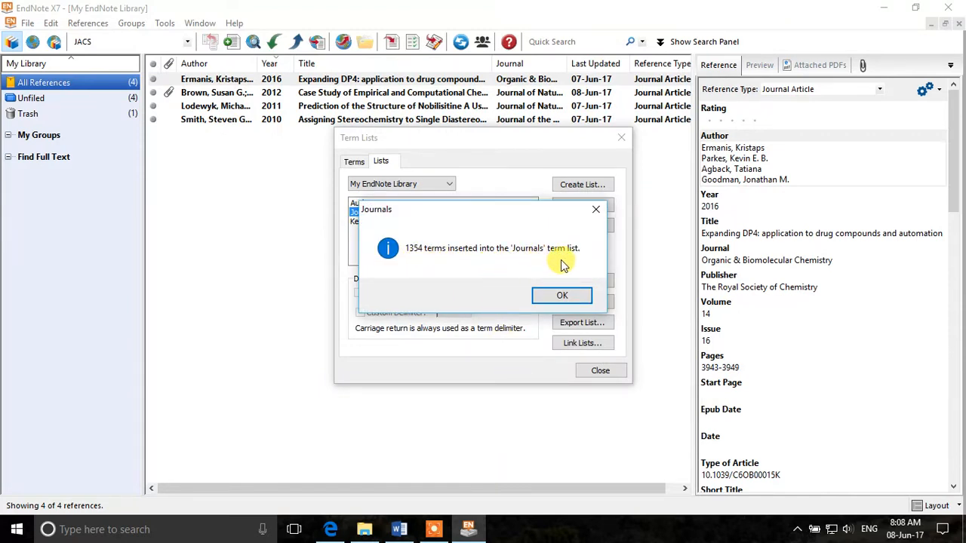
{"action": "left_click", "coordinate": [562, 295]}
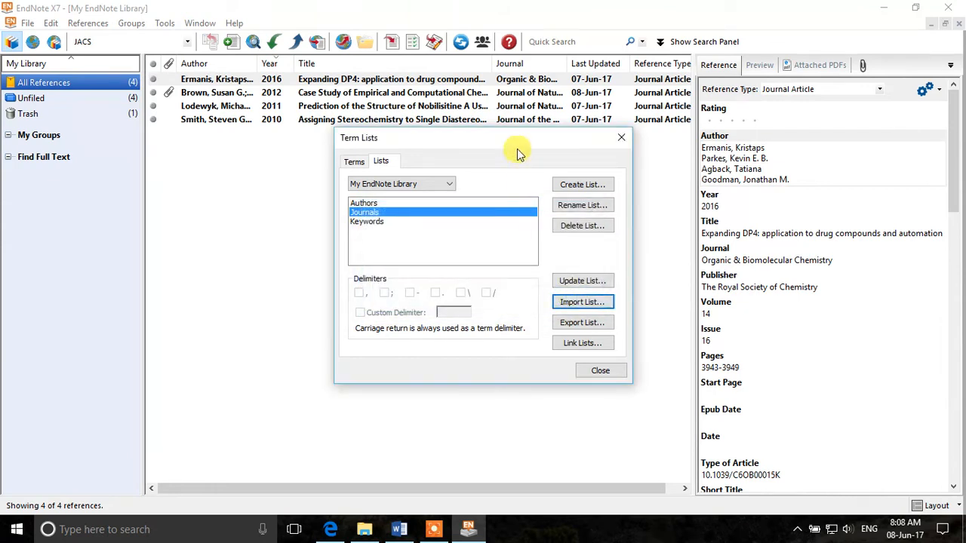
Enlarge the Term Lists window, browse the 1368 journal abbreviations, then close it.
{"action": "left_click_drag", "start_coordinate": [518, 137], "coordinate": [356, 65]}
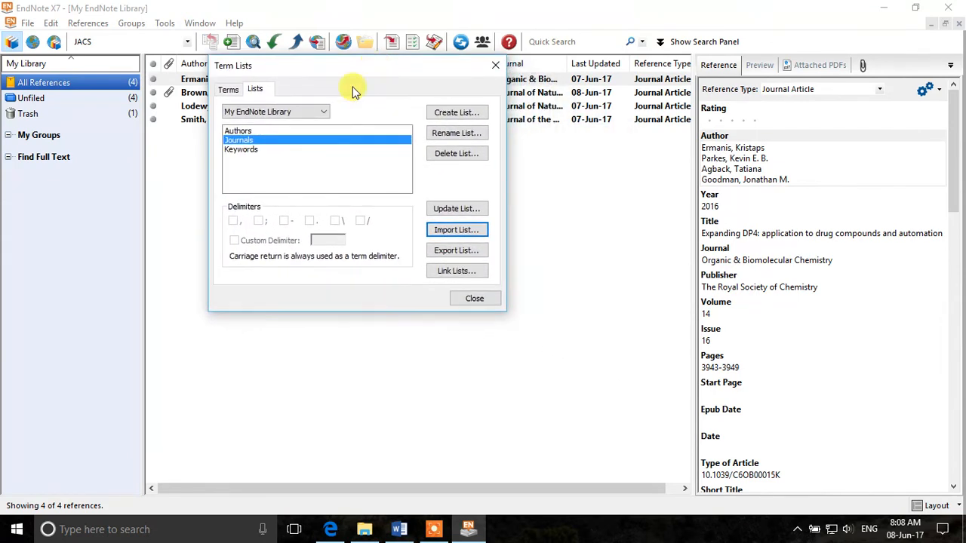
{"action": "mouse_move", "coordinate": [498, 308]}
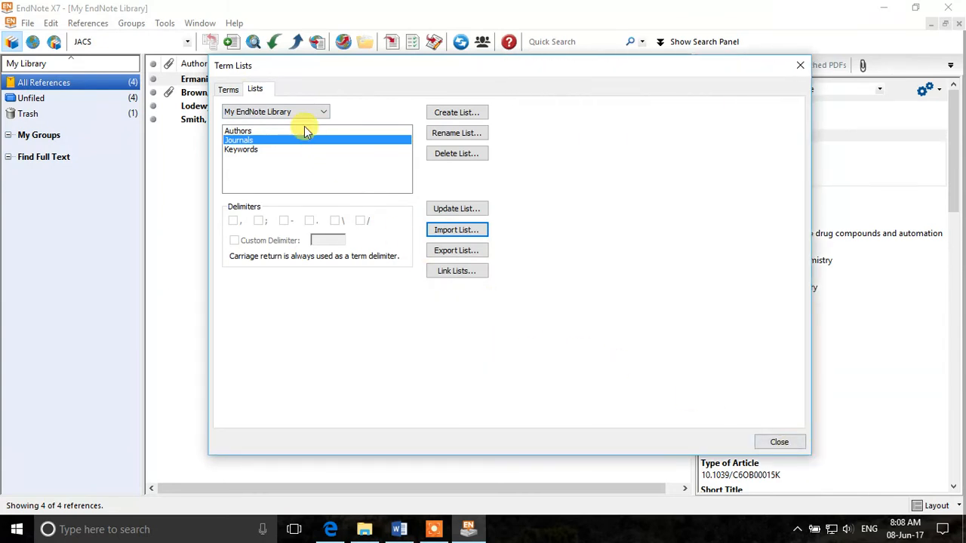
{"action": "left_click", "coordinate": [228, 89]}
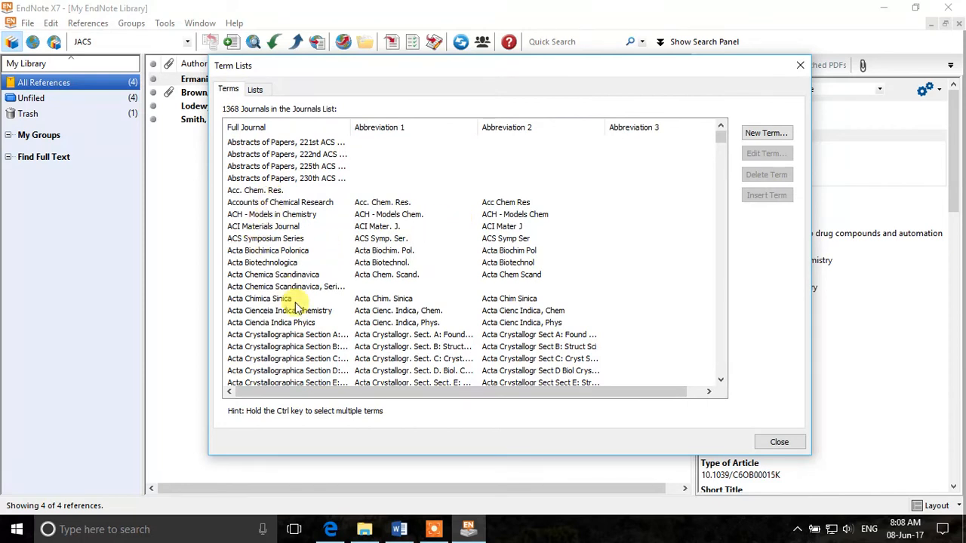
{"action": "left_click", "coordinate": [271, 322]}
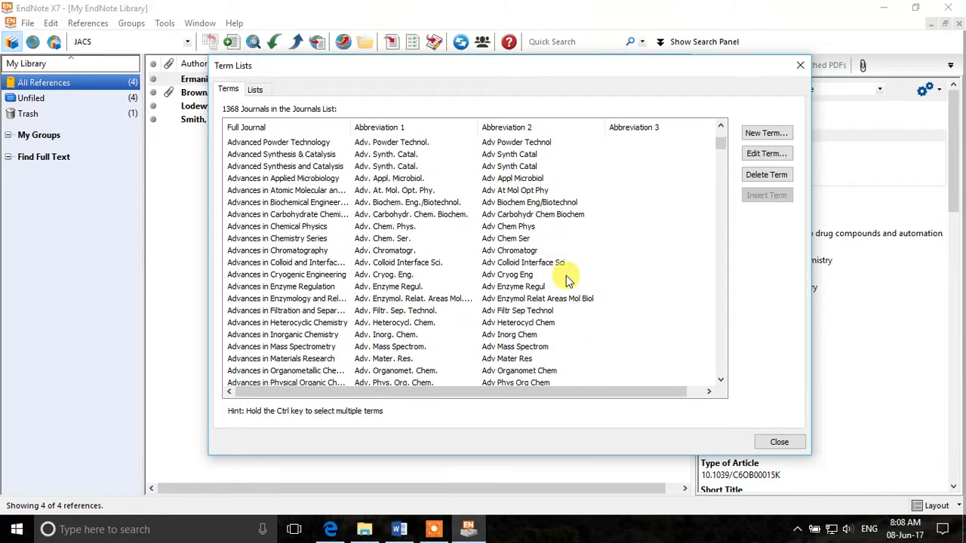
{"action": "scroll", "scroll_direction": "down", "scroll_amount": 3}
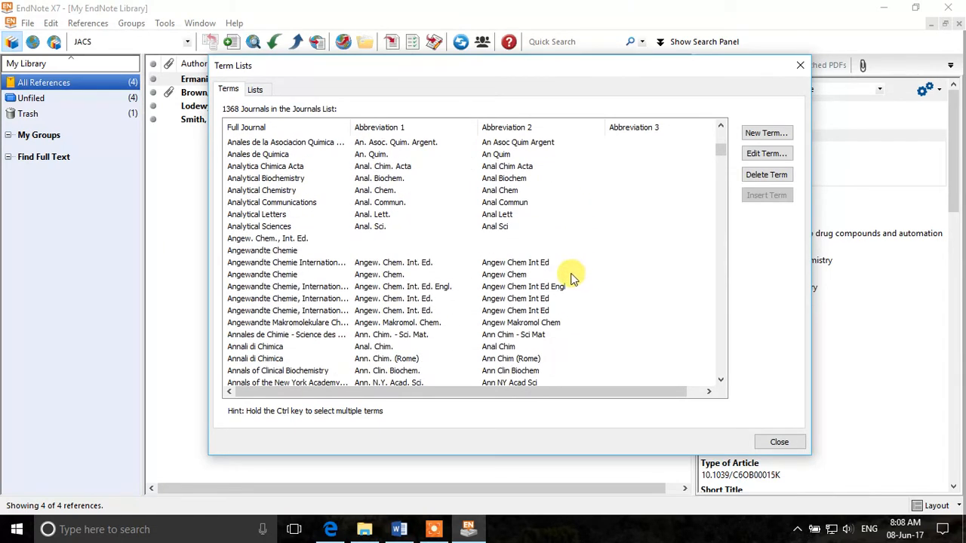
{"action": "mouse_move", "coordinate": [571, 306]}
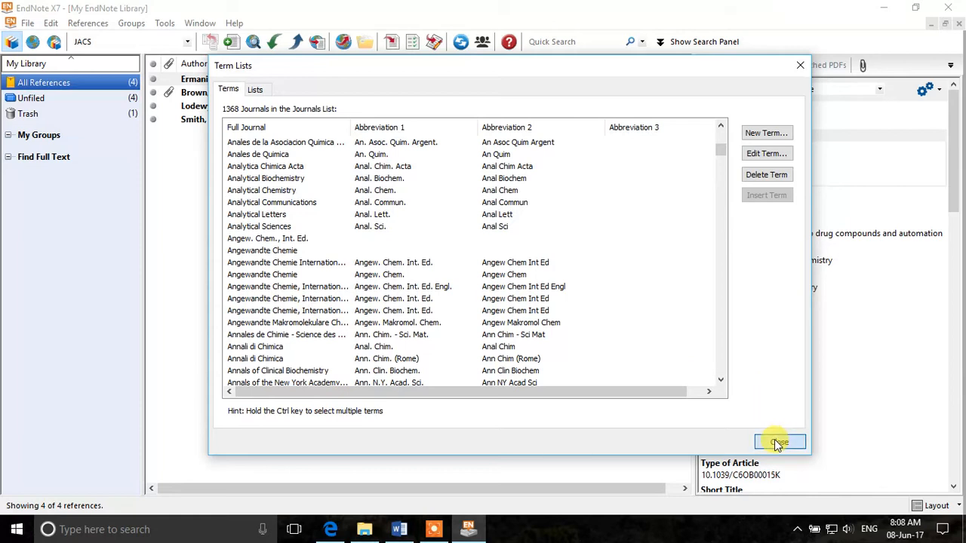
{"action": "left_click", "coordinate": [780, 442]}
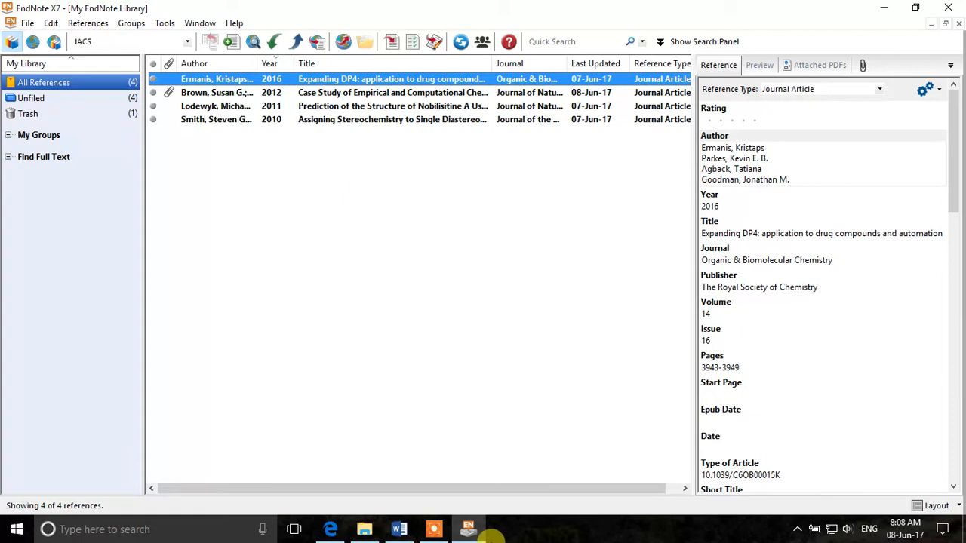
Check Word's references for full journal names, then return to the EndNote library.
{"action": "left_click", "coordinate": [398, 529]}
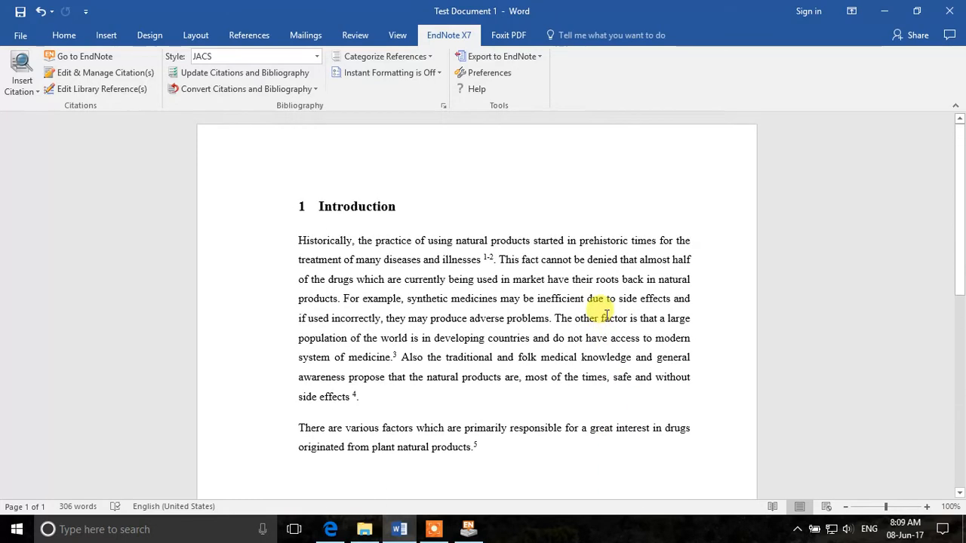
{"action": "scroll", "scroll_direction": "down", "scroll_amount": 3}
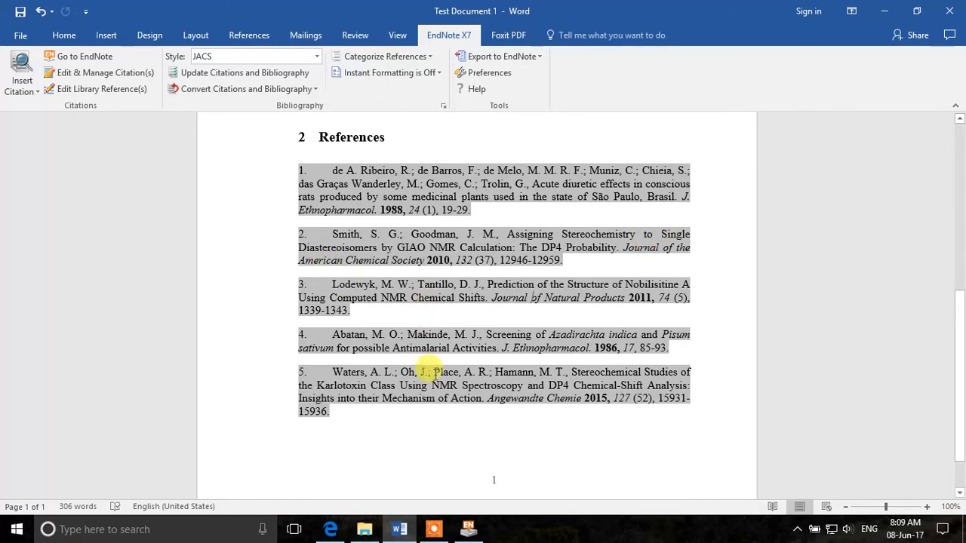
{"action": "left_click", "coordinate": [468, 529]}
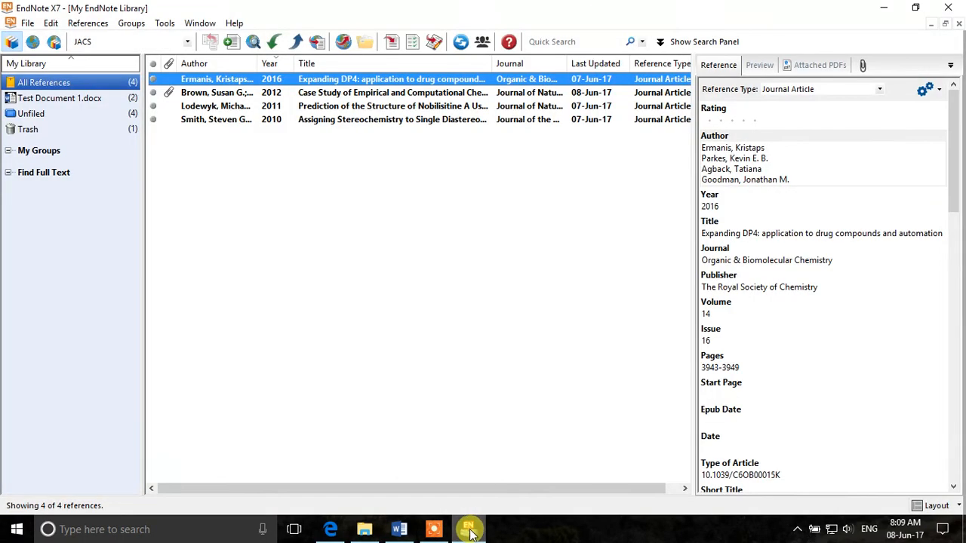
{"action": "mouse_move", "coordinate": [509, 249]}
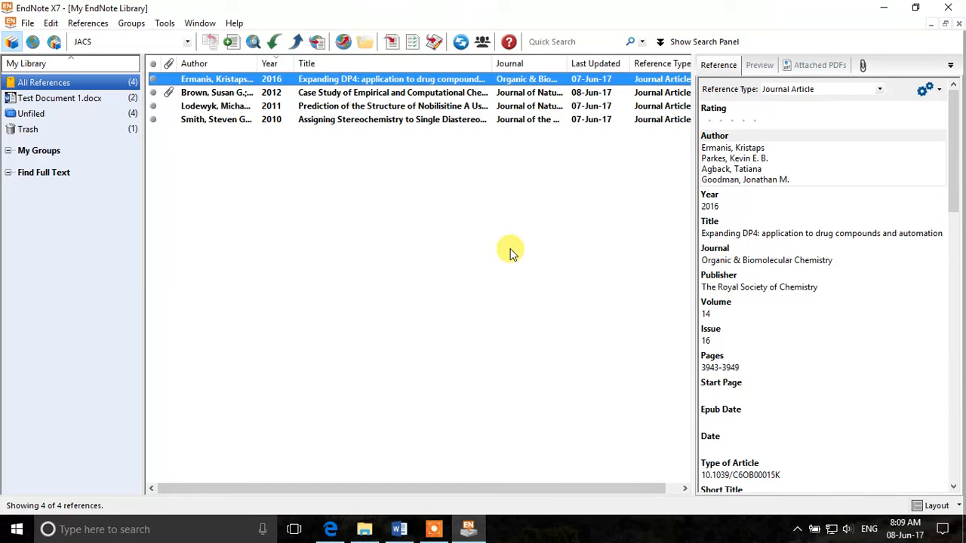
{"action": "mouse_move", "coordinate": [508, 285]}
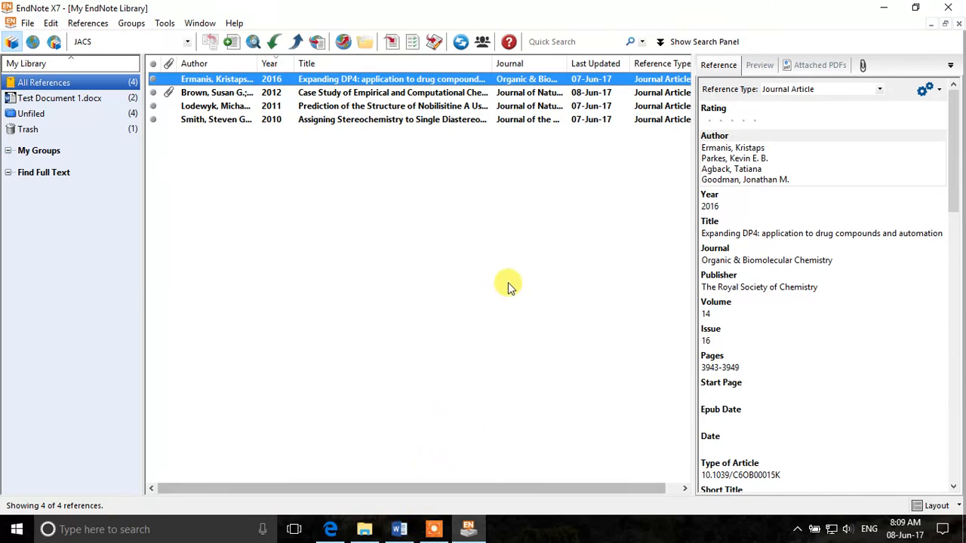
{"action": "mouse_move", "coordinate": [432, 151]}
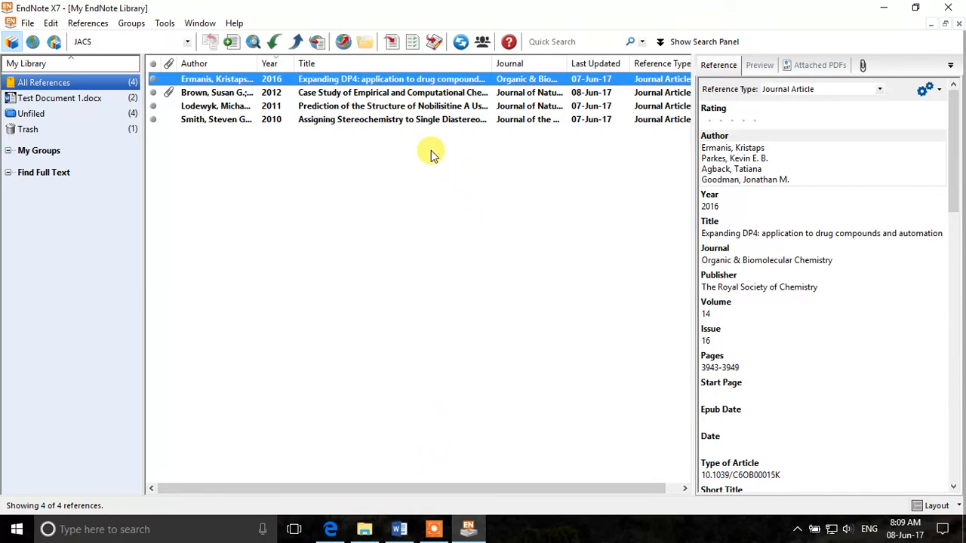
{"action": "mouse_move", "coordinate": [381, 125]}
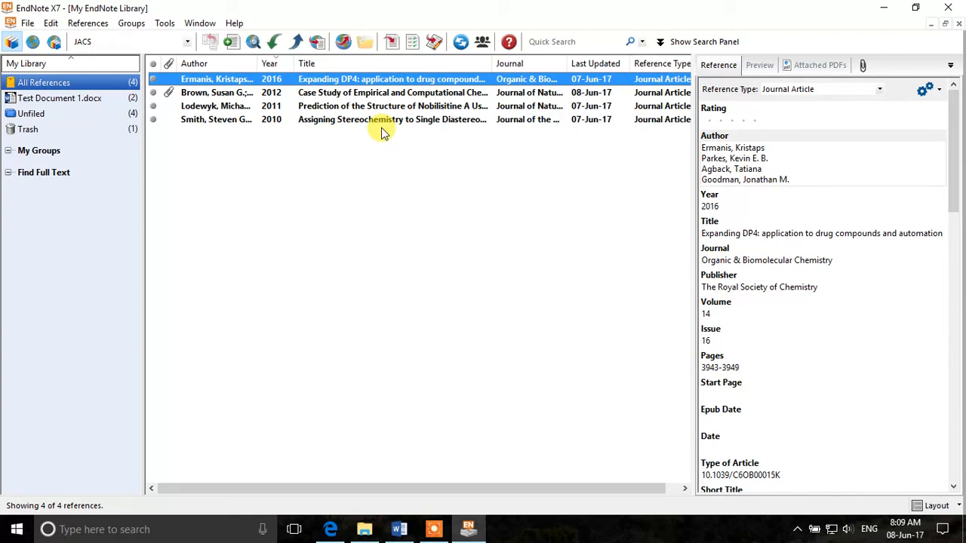
{"action": "mouse_move", "coordinate": [358, 144]}
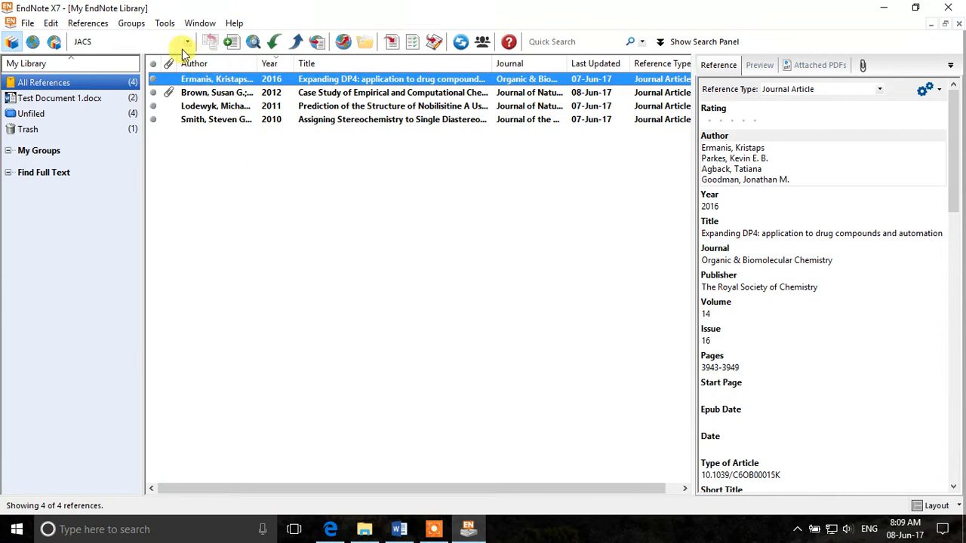
Delete the unabbreviated 'Journal of Natural Products' term, leaving 1367 journals.
{"action": "left_click", "coordinate": [165, 23]}
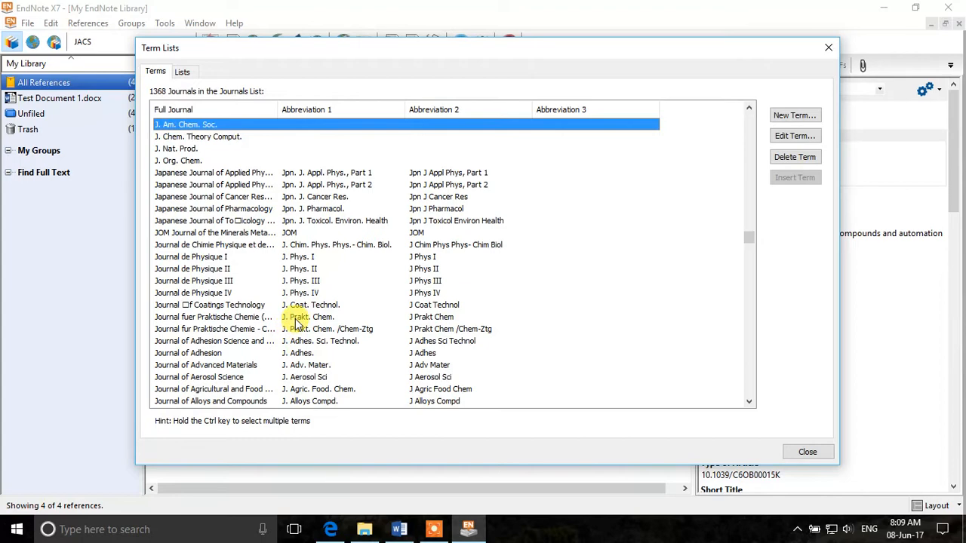
{"action": "scroll", "scroll_direction": "down", "scroll_amount": 3}
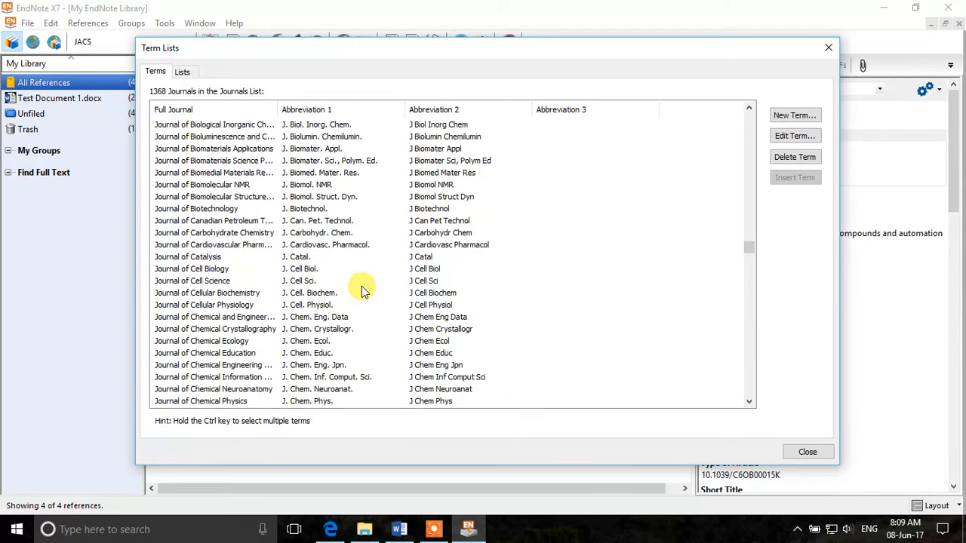
{"action": "scroll", "scroll_direction": "down", "scroll_amount": 3}
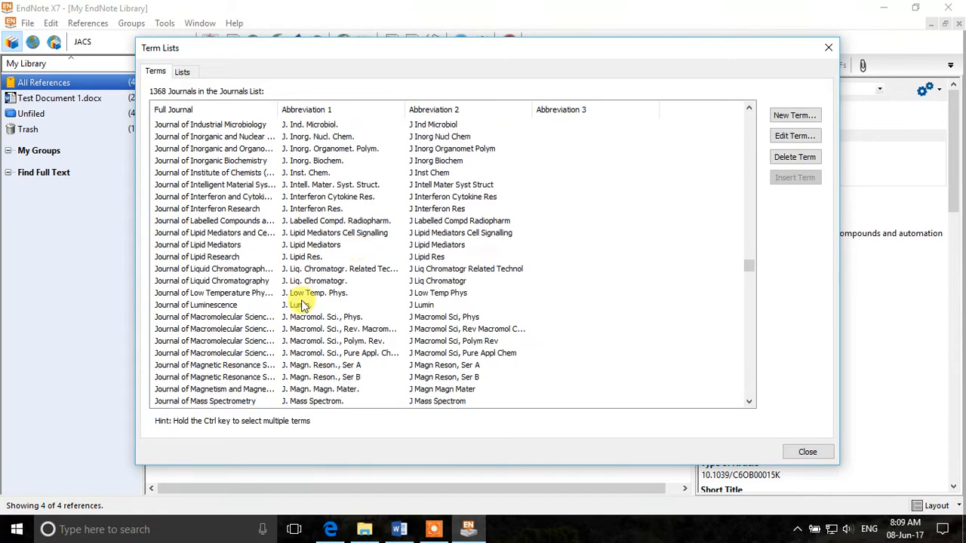
{"action": "scroll", "scroll_direction": "down", "scroll_amount": 3}
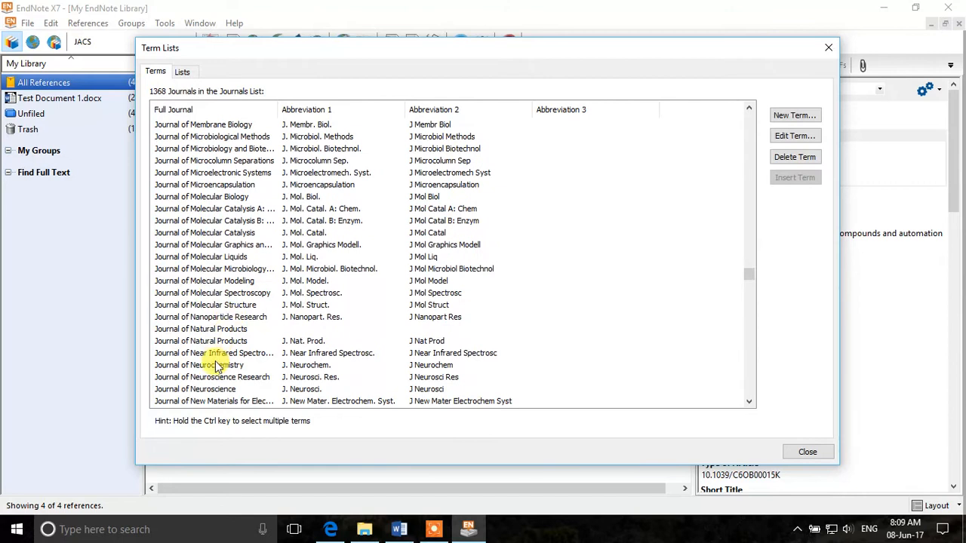
{"action": "left_click", "coordinate": [226, 340]}
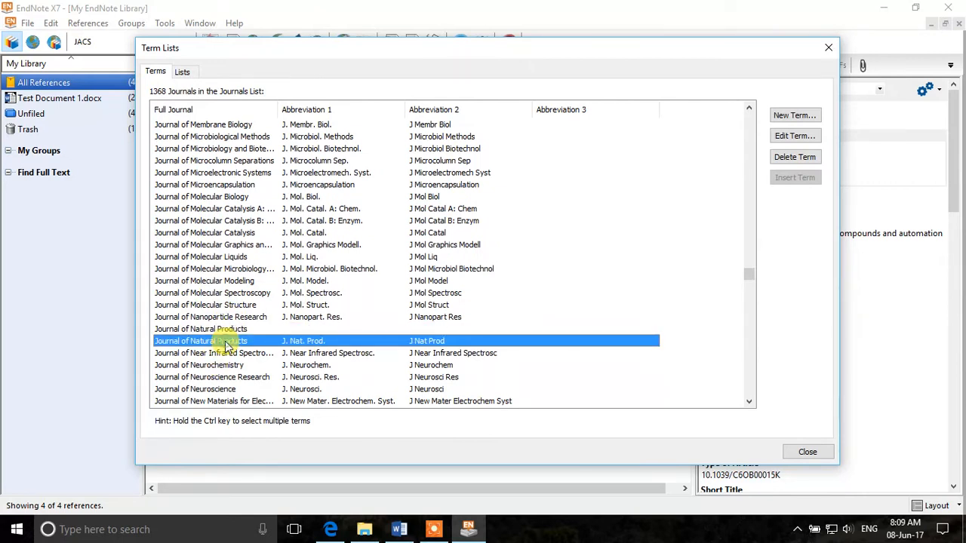
{"action": "mouse_move", "coordinate": [271, 348]}
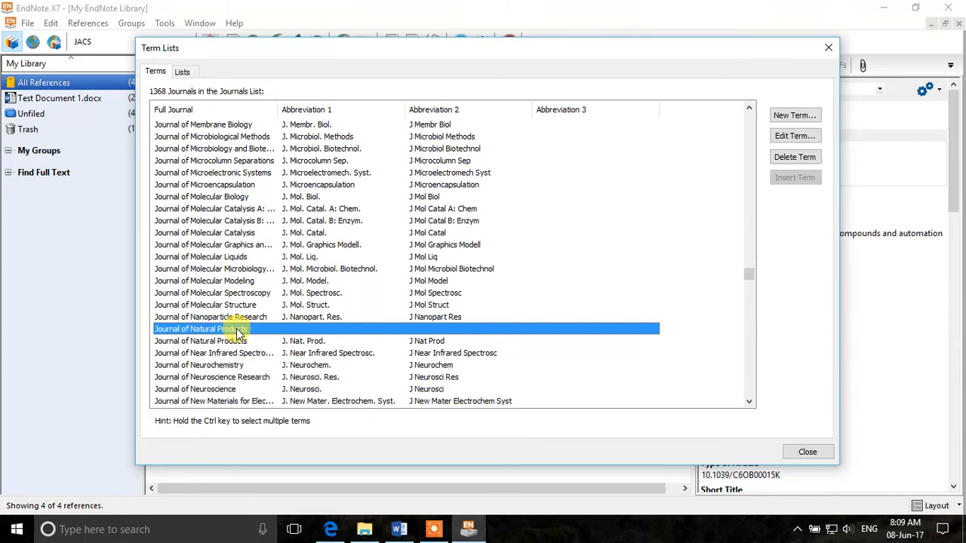
{"action": "right_click", "coordinate": [200, 328]}
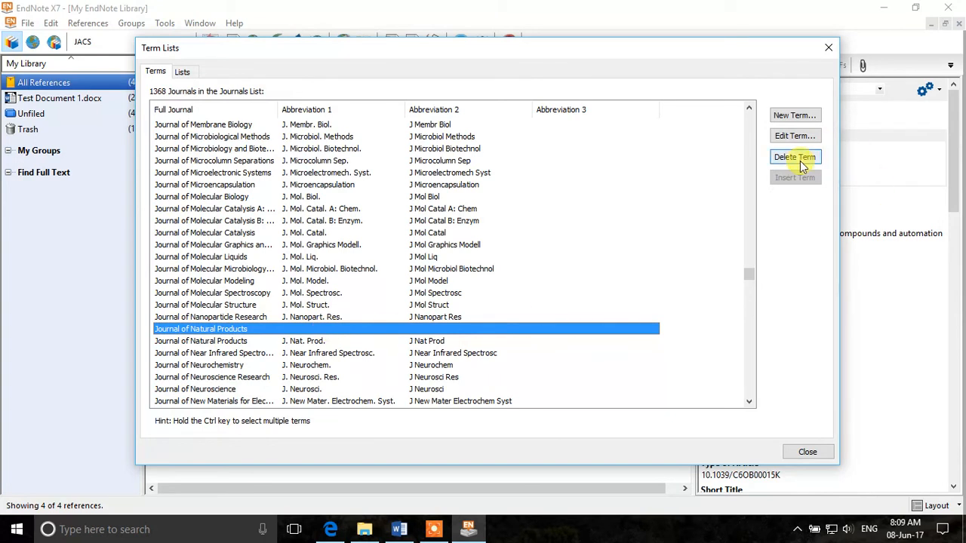
{"action": "left_click", "coordinate": [794, 157]}
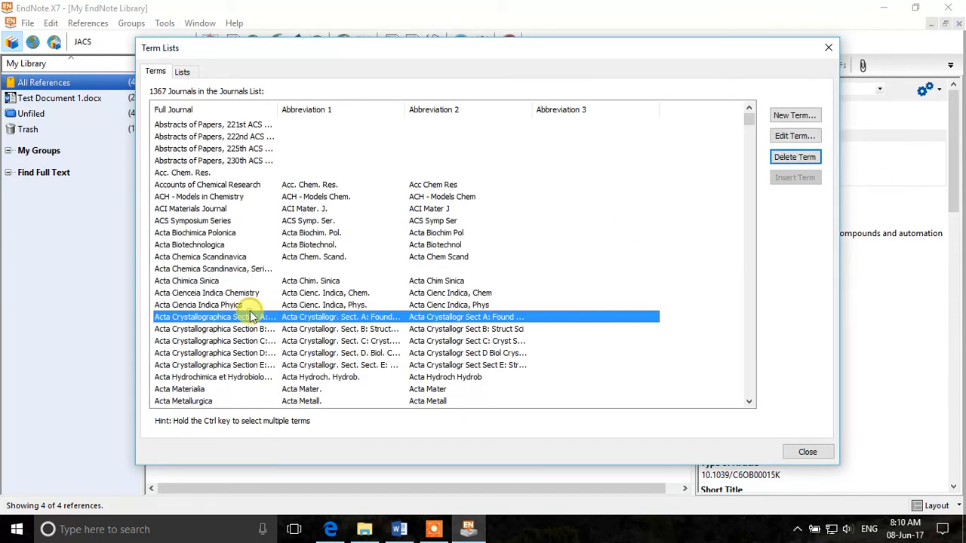
Check the Journal of the American Chemical Society abbreviations in the Journals term list.
{"action": "scroll", "scroll_direction": "down", "scroll_amount": 3}
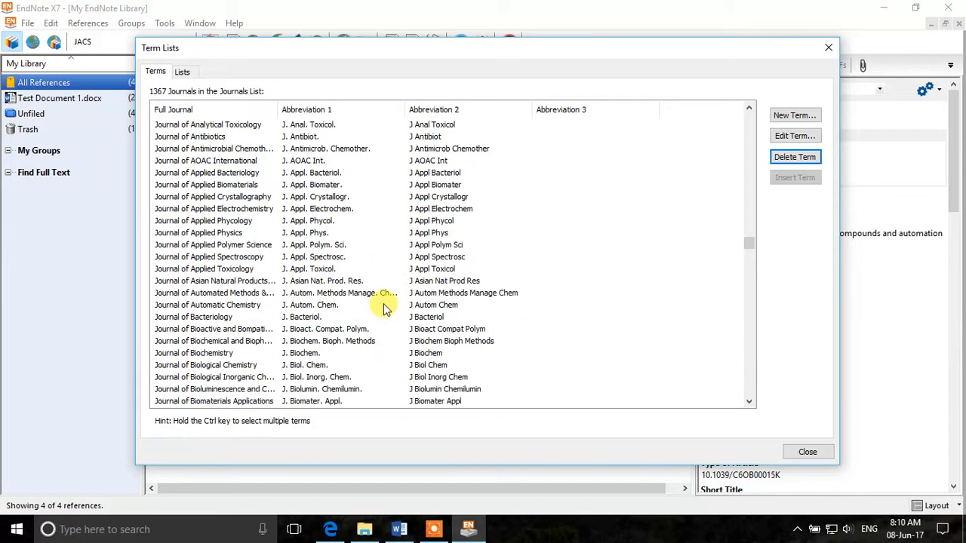
{"action": "mouse_move", "coordinate": [328, 238]}
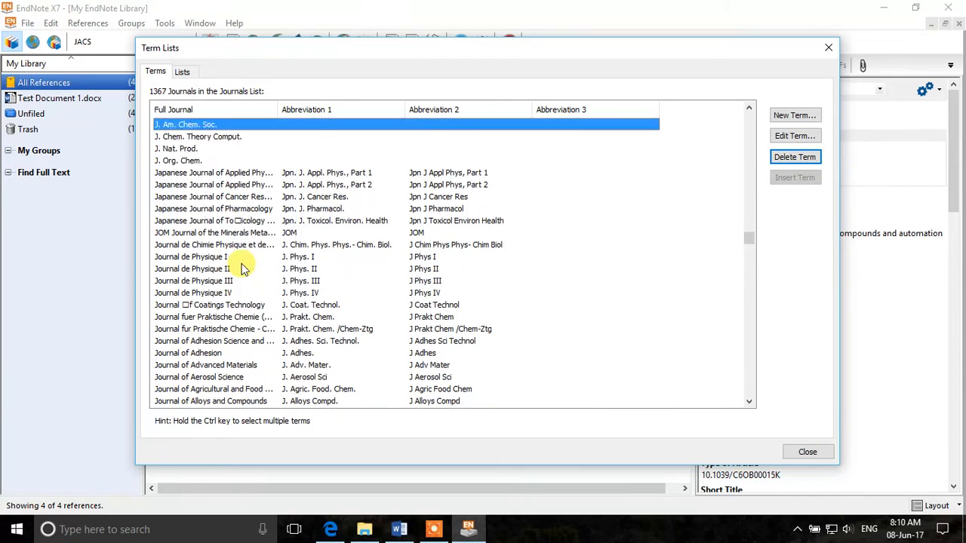
{"action": "mouse_move", "coordinate": [241, 263]}
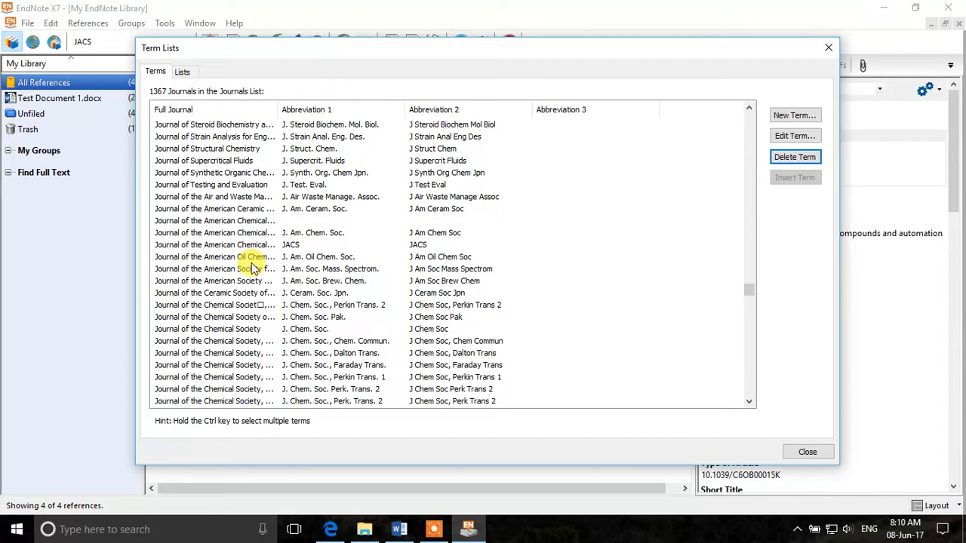
{"action": "left_click", "coordinate": [226, 208]}
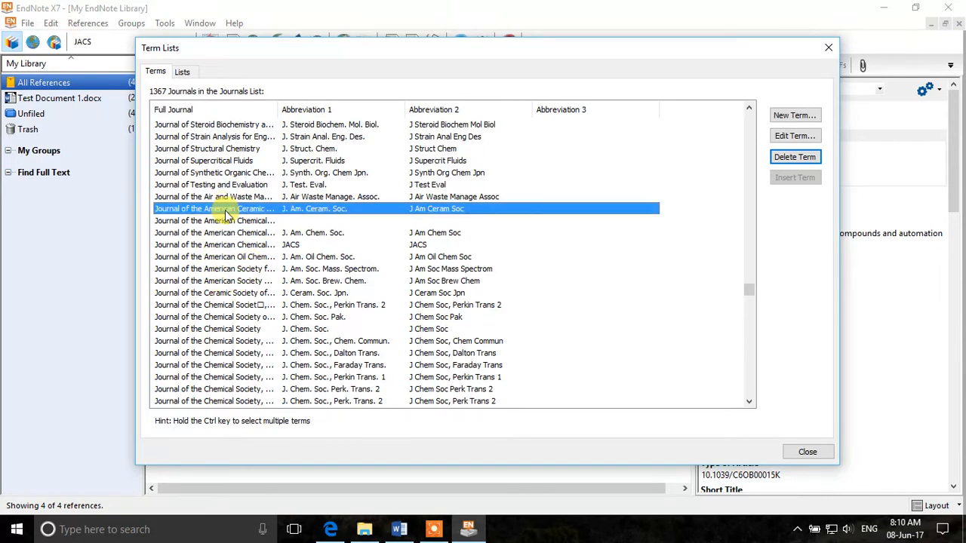
{"action": "left_click", "coordinate": [215, 220]}
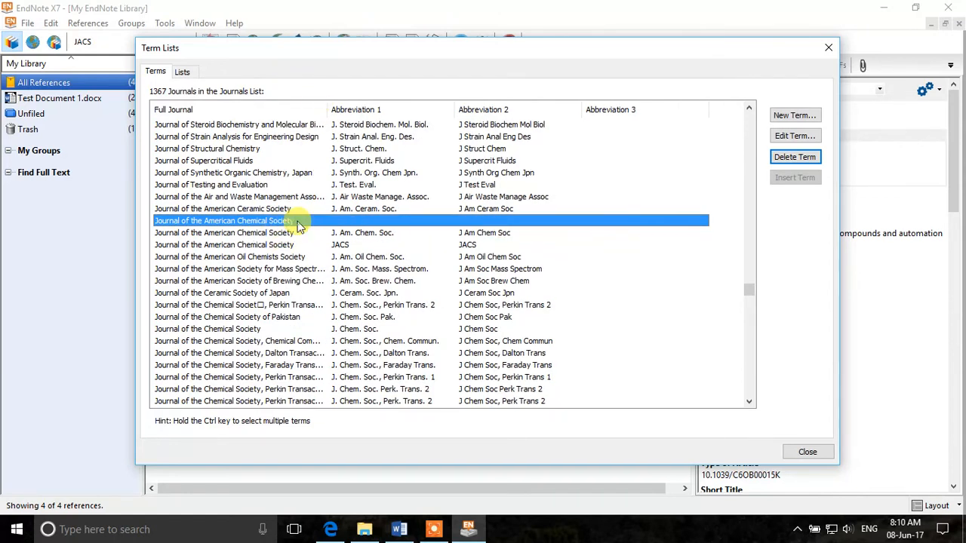
{"action": "mouse_move", "coordinate": [671, 198]}
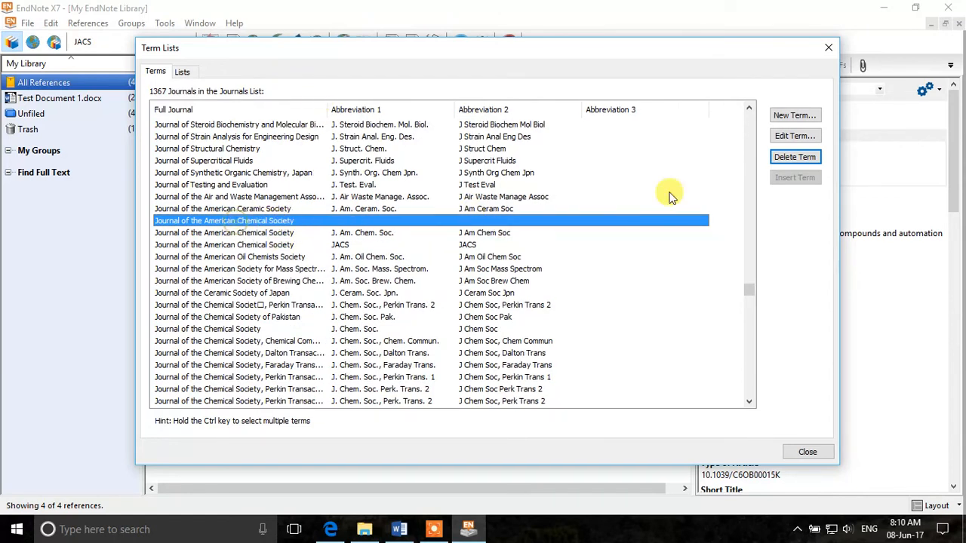
{"action": "left_click", "coordinate": [794, 156]}
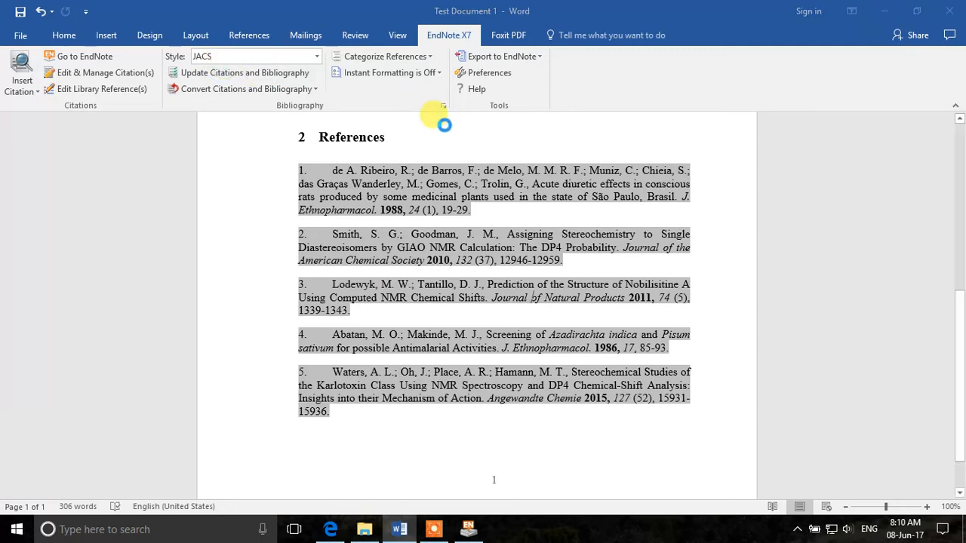
Update Citations and Bibliography so Word shows J. Am. Chem. Soc. and J. Nat. Prod.
{"action": "left_click", "coordinate": [243, 73]}
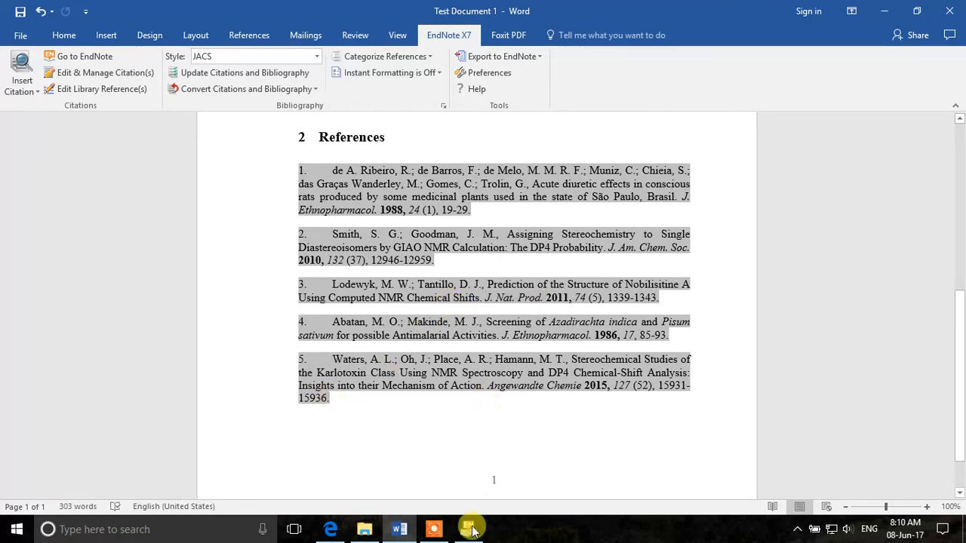
Bring the EndNote X7 library window with its four references to the front.
{"action": "left_click", "coordinate": [468, 528]}
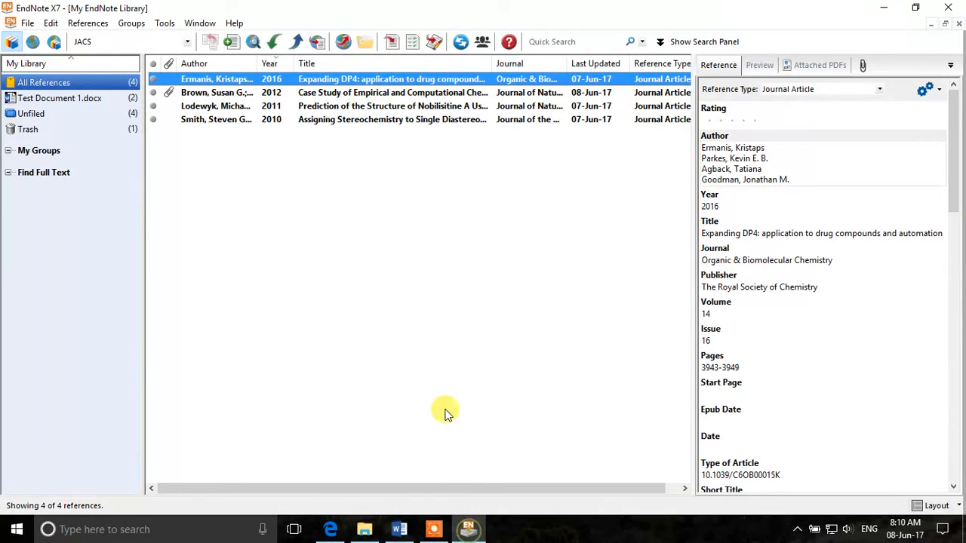
{"action": "mouse_move", "coordinate": [387, 228]}
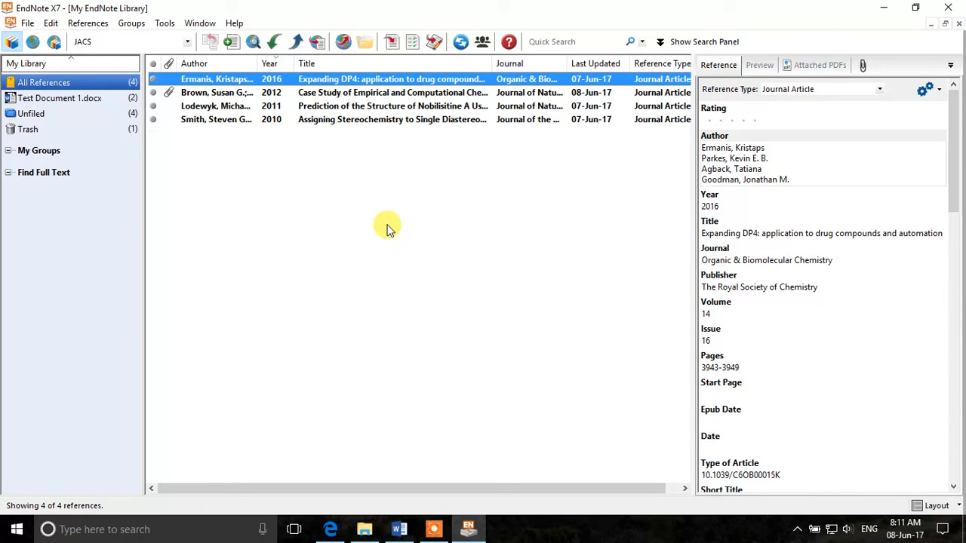
{"action": "mouse_move", "coordinate": [381, 219]}
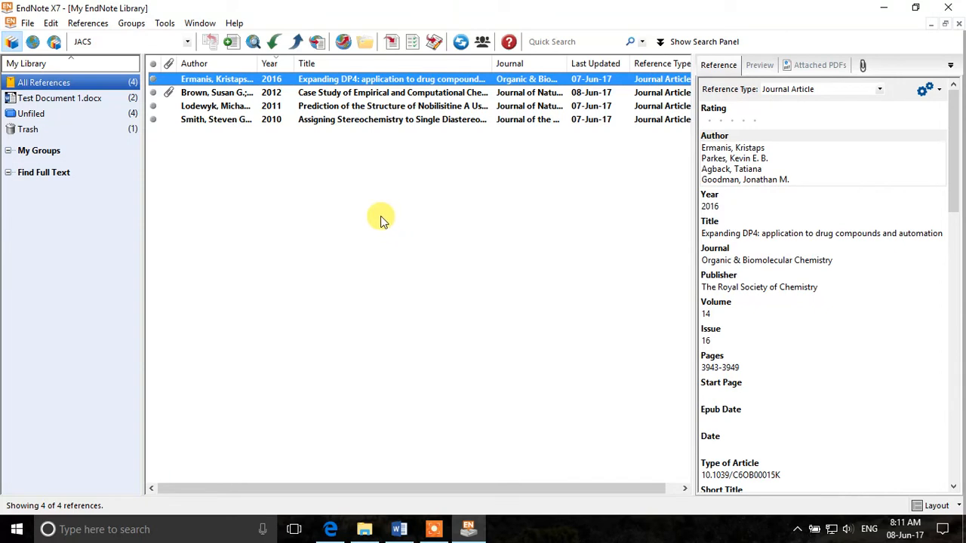
{"action": "mouse_move", "coordinate": [306, 237]}
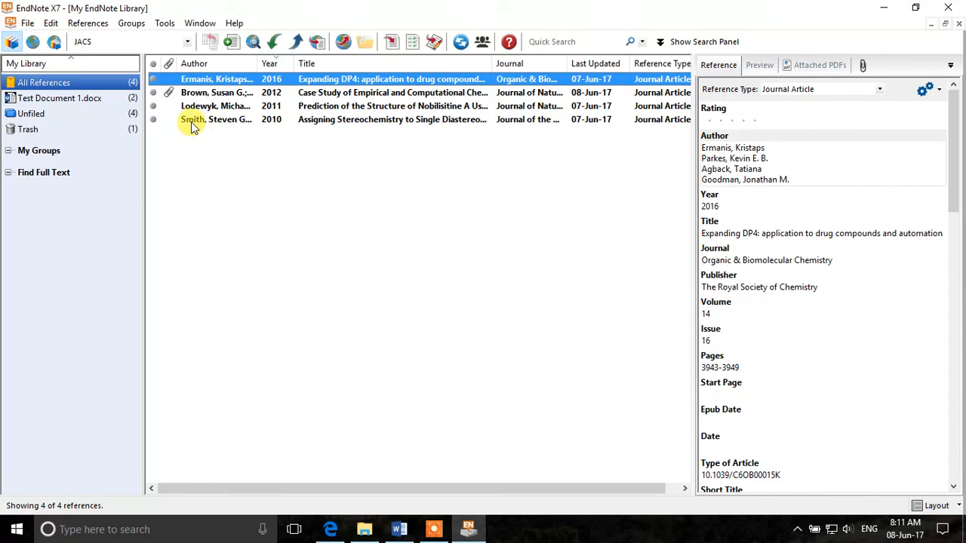
{"action": "mouse_move", "coordinate": [51, 23]}
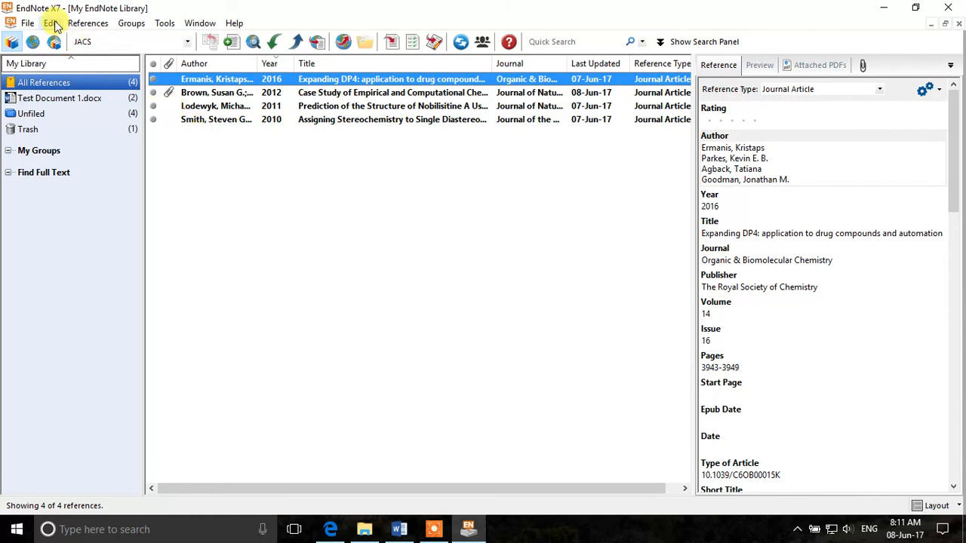
Check the Style Folder location in Preferences > Folder Locations without changing it.
{"action": "left_click", "coordinate": [51, 23]}
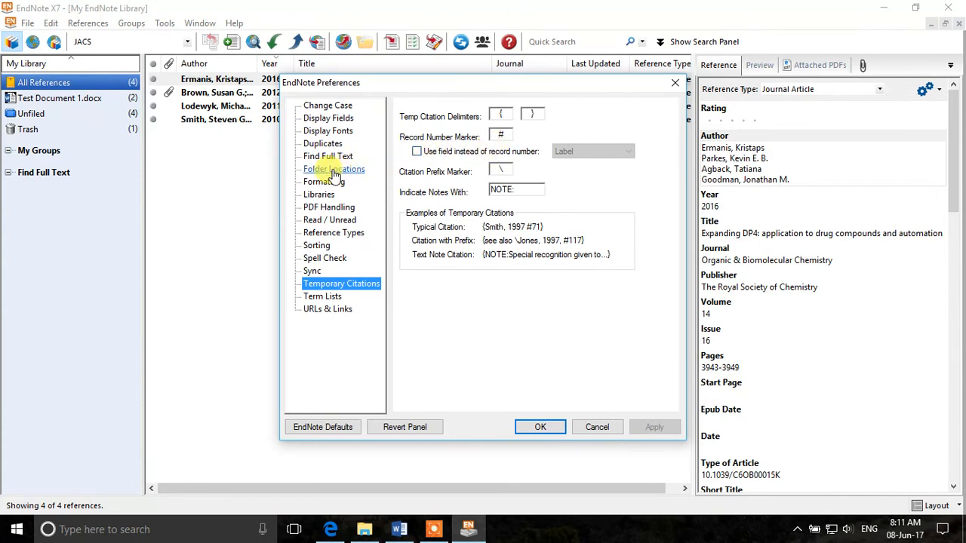
{"action": "left_click", "coordinate": [333, 168]}
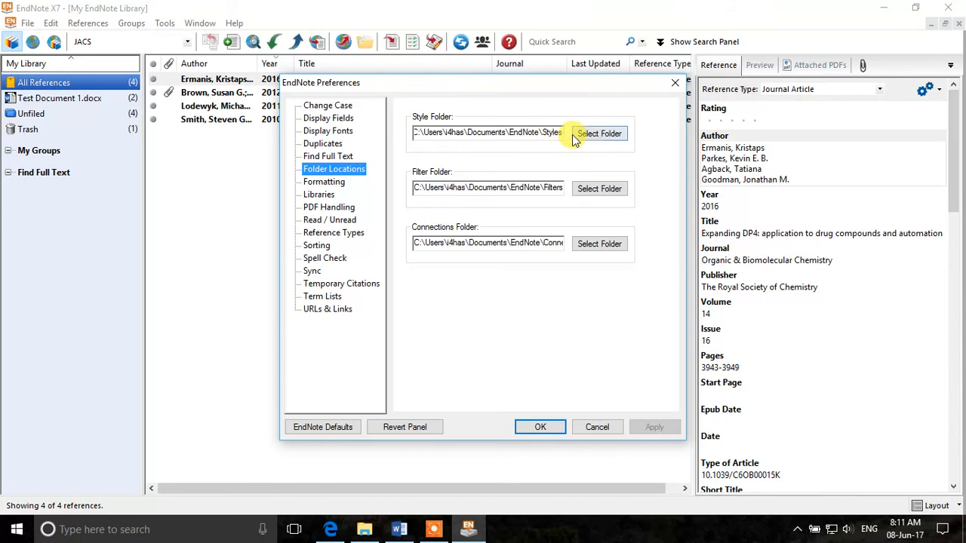
{"action": "left_click", "coordinate": [599, 133]}
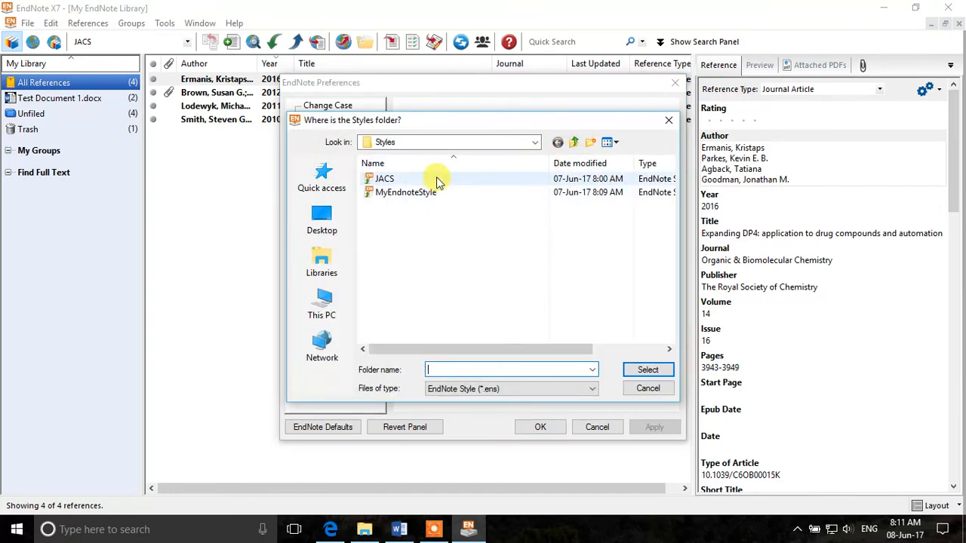
{"action": "mouse_move", "coordinate": [405, 192]}
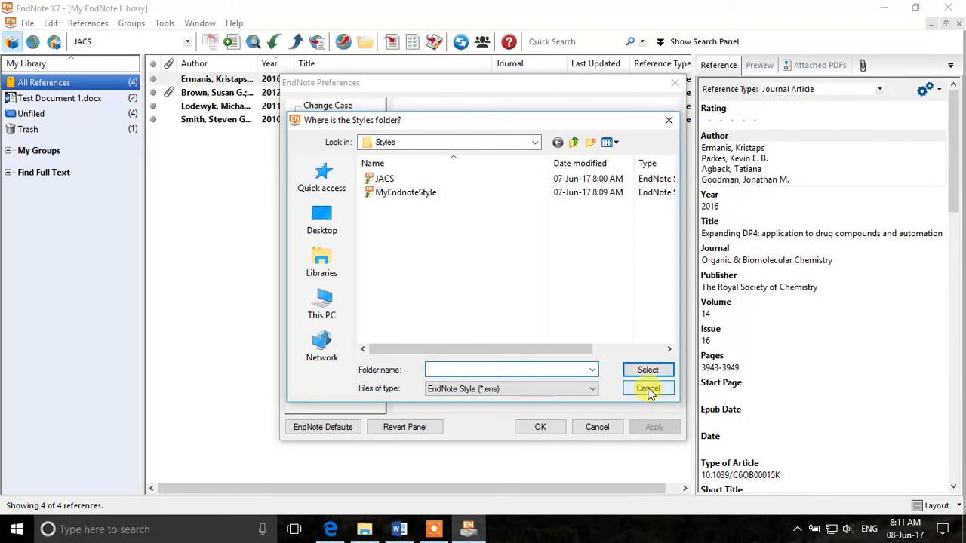
{"action": "left_click", "coordinate": [647, 389]}
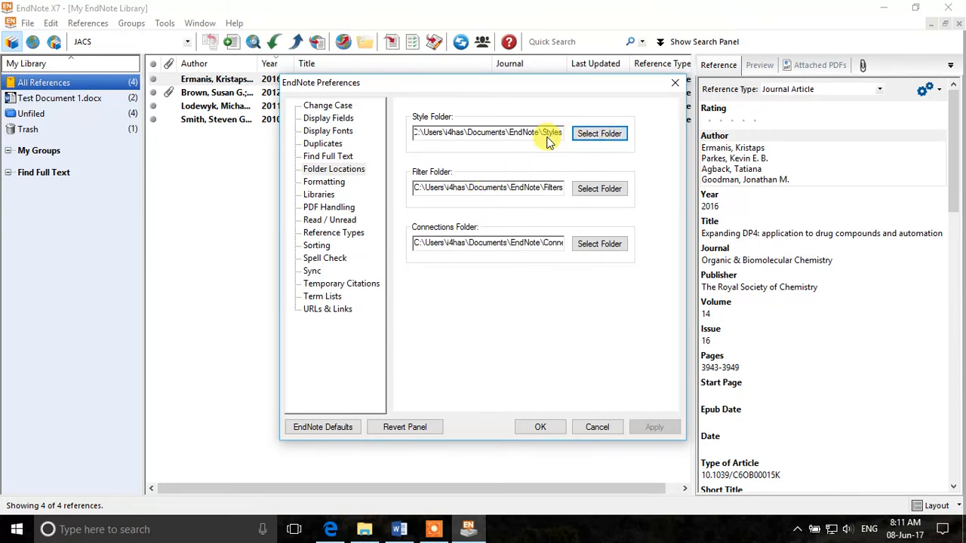
{"action": "mouse_move", "coordinate": [504, 155]}
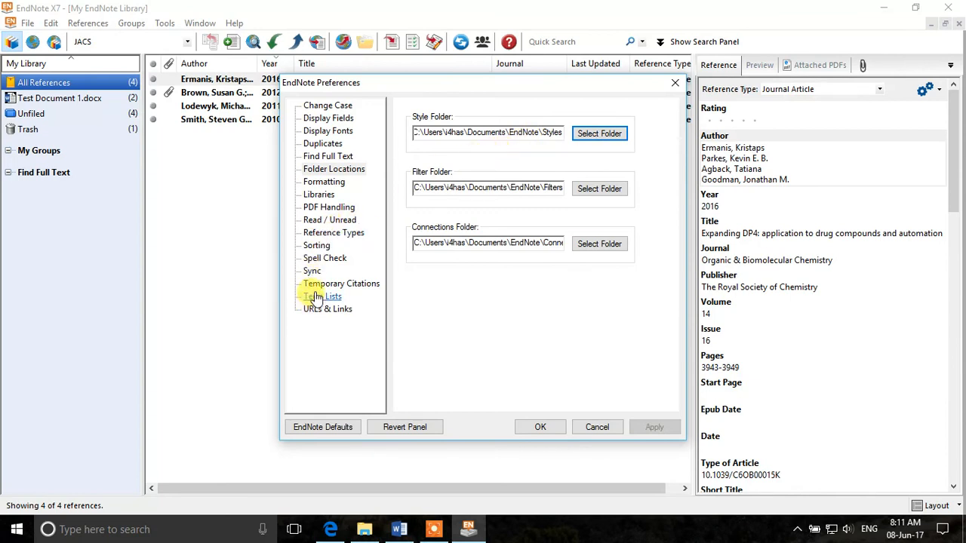
Set EndNote to open the specified libraries at startup and add the open library.
{"action": "left_click", "coordinate": [319, 194]}
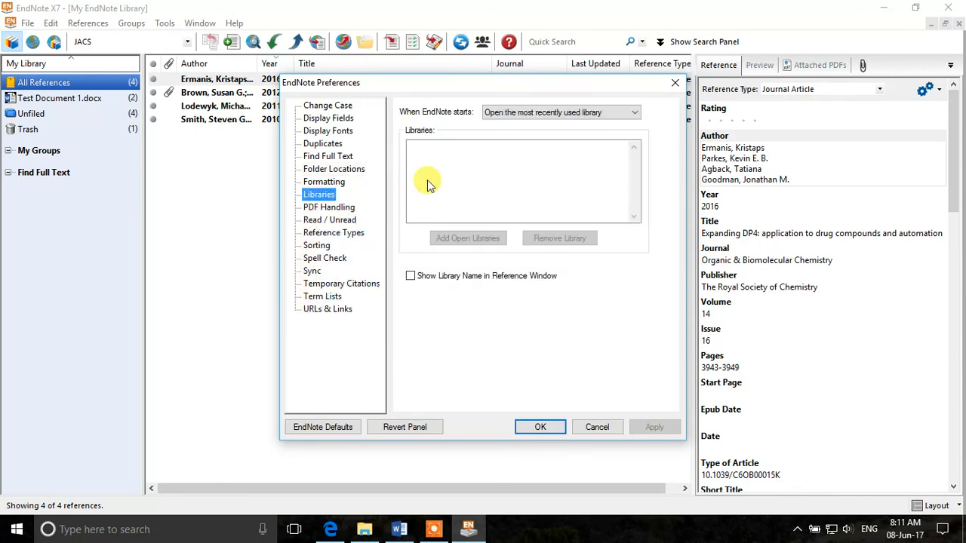
{"action": "mouse_move", "coordinate": [513, 125]}
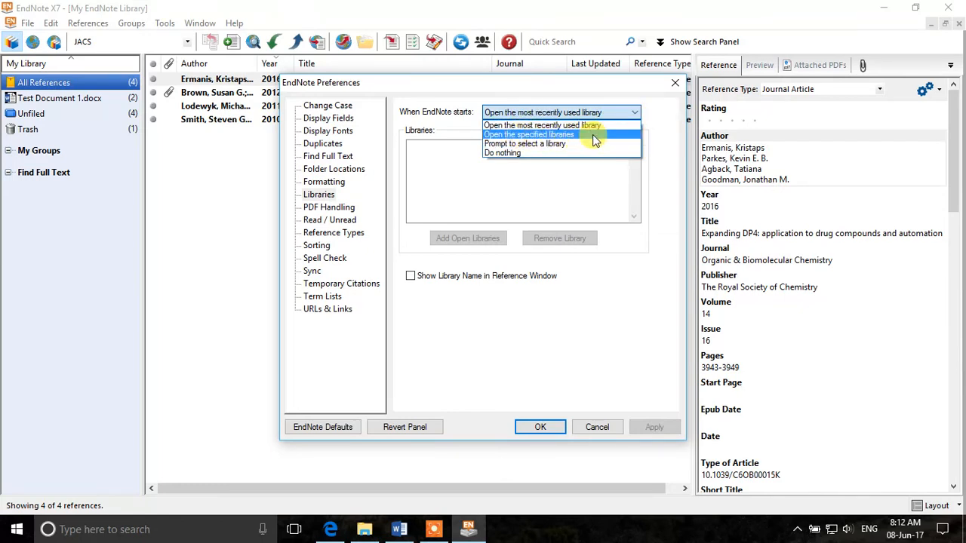
{"action": "left_click", "coordinate": [529, 134]}
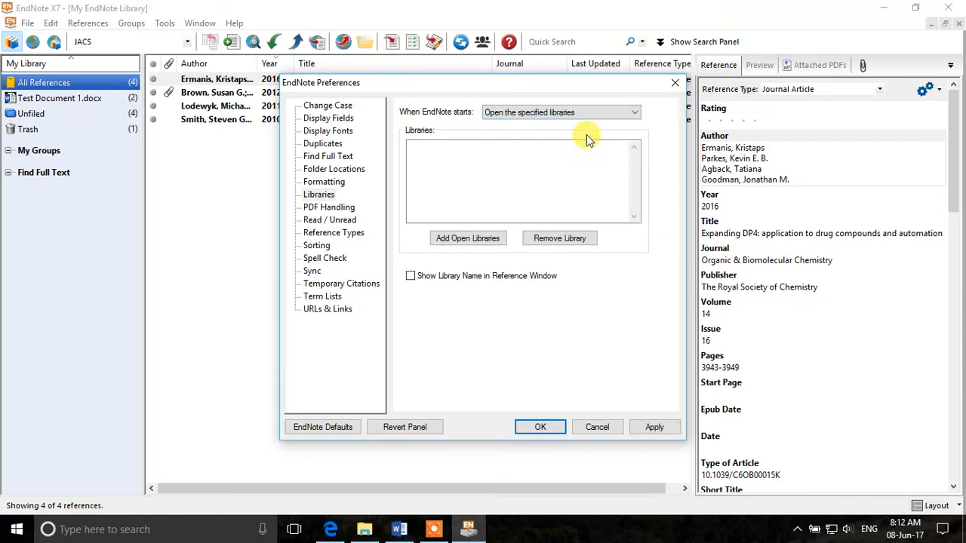
{"action": "left_click", "coordinate": [467, 238]}
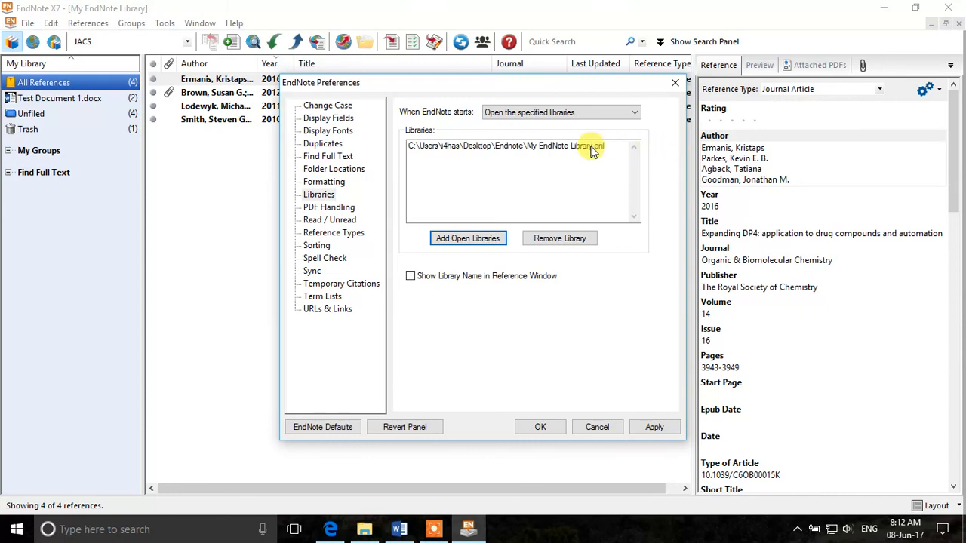
Select My EndNote Library.enl in the startup list, apply, and close Preferences.
{"action": "left_click", "coordinate": [505, 146]}
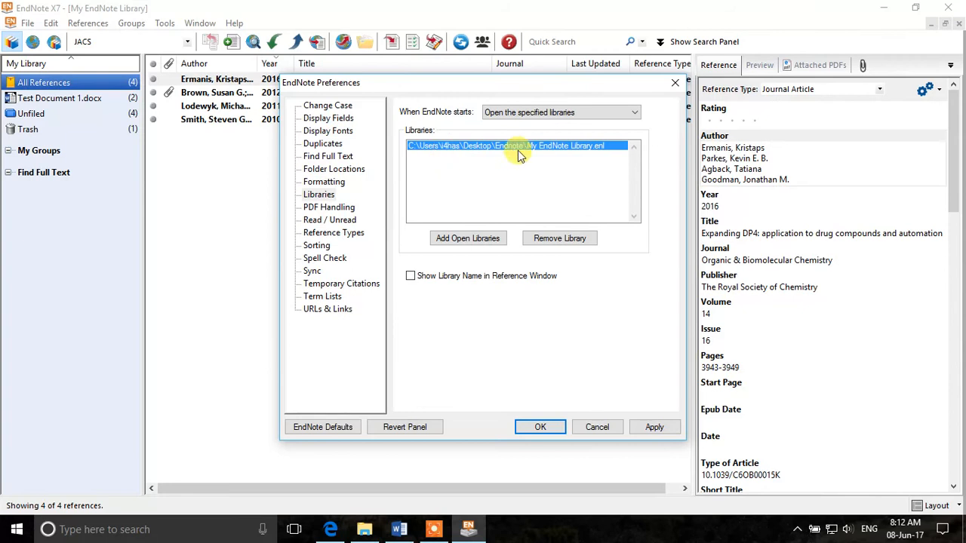
{"action": "mouse_move", "coordinate": [492, 154]}
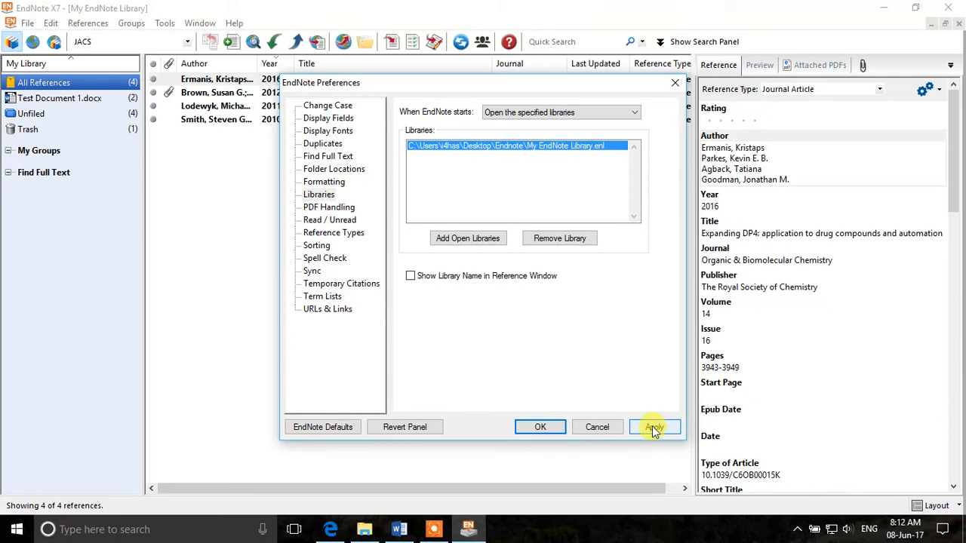
{"action": "left_click", "coordinate": [654, 427]}
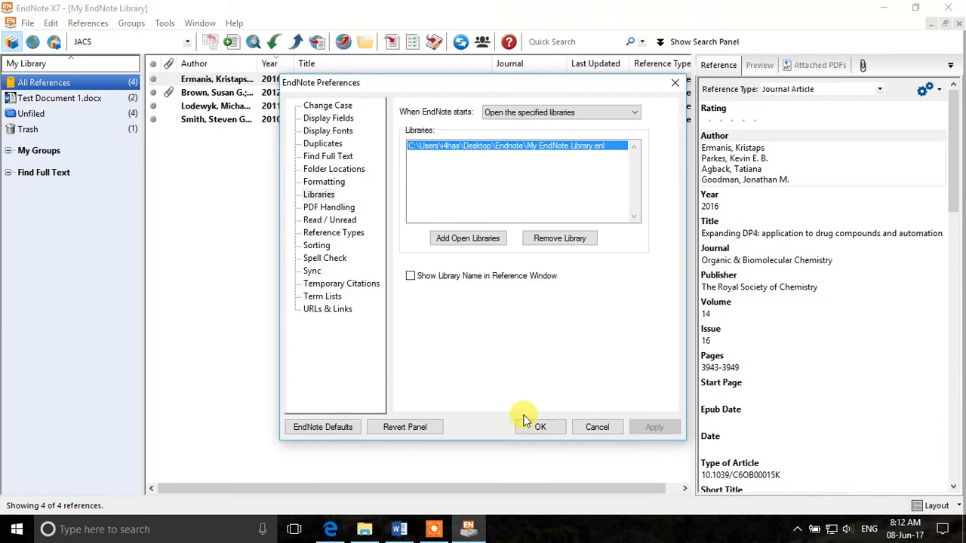
{"action": "left_click", "coordinate": [539, 426]}
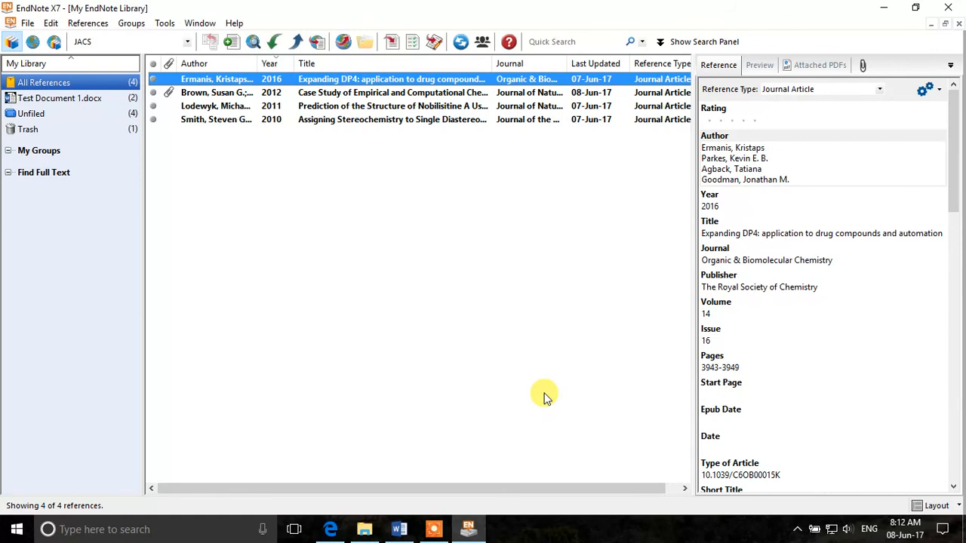
{"action": "mouse_move", "coordinate": [449, 340]}
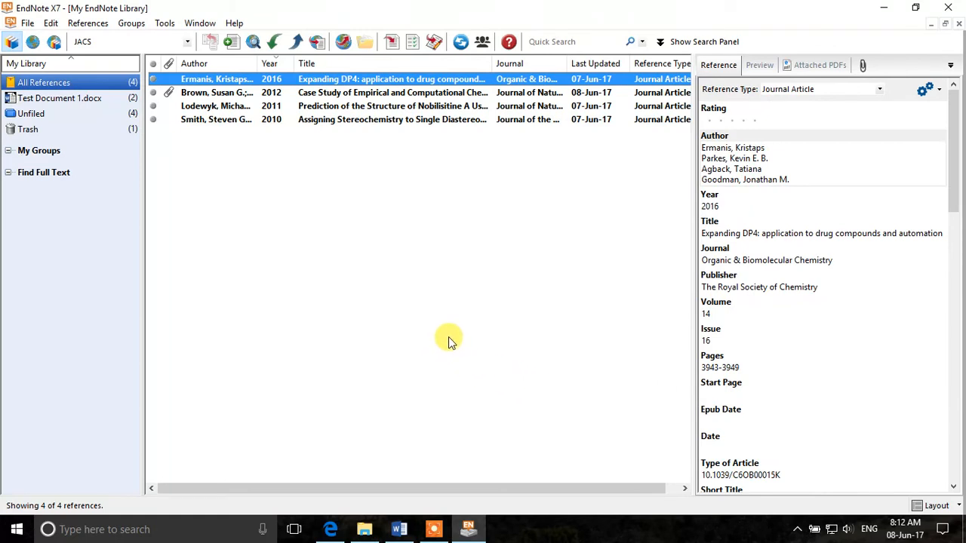
{"action": "mouse_move", "coordinate": [455, 316]}
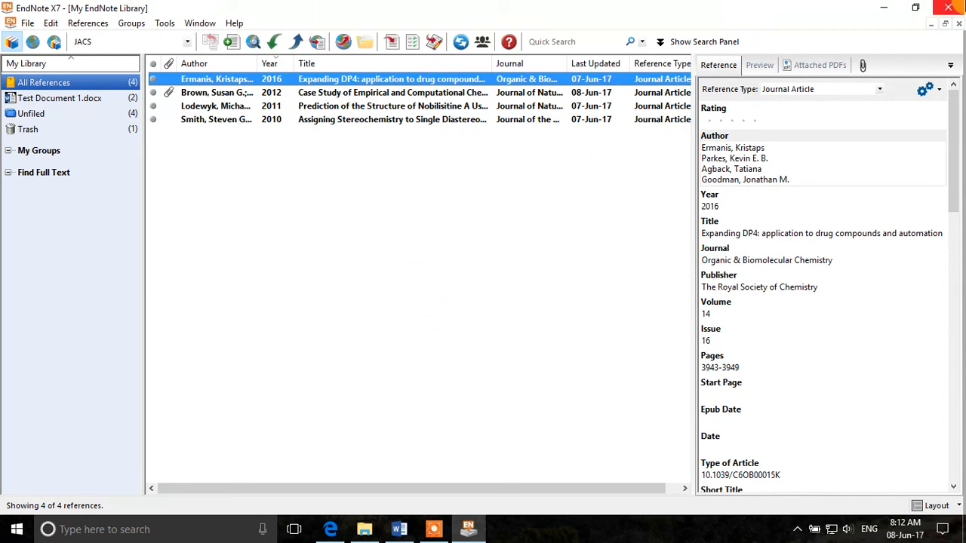
{"action": "mouse_move", "coordinate": [504, 165]}
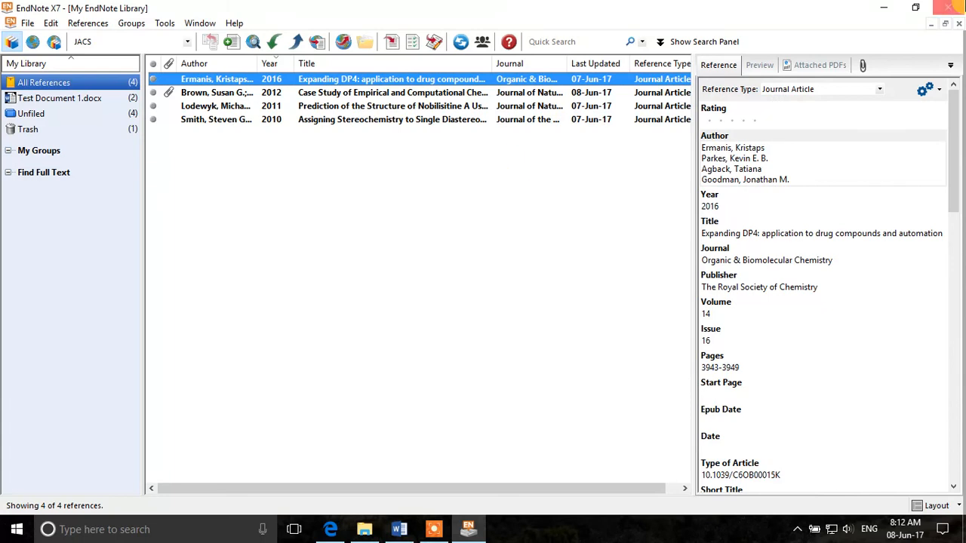
Close the EndNote X7 window and its open library.
{"action": "left_click", "coordinate": [930, 23]}
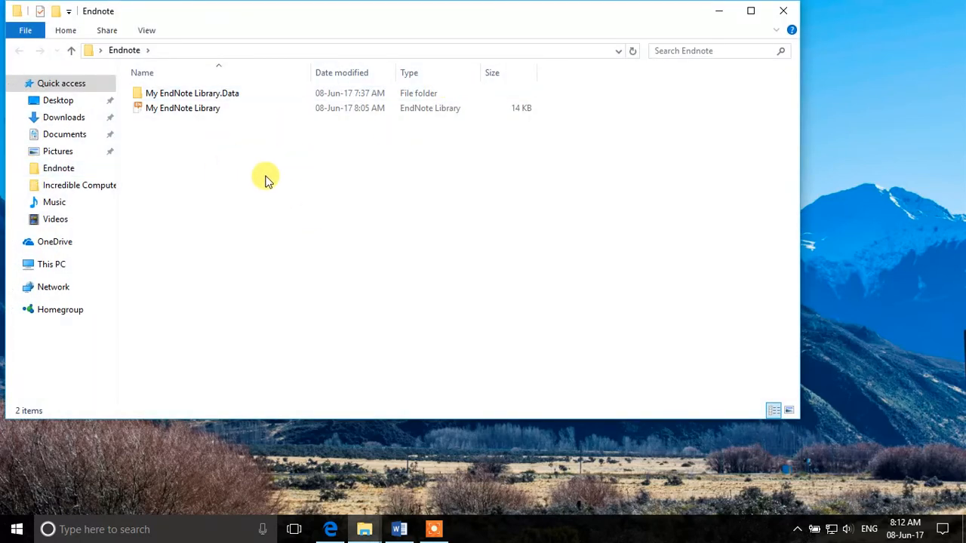
{"action": "right_click", "coordinate": [182, 107]}
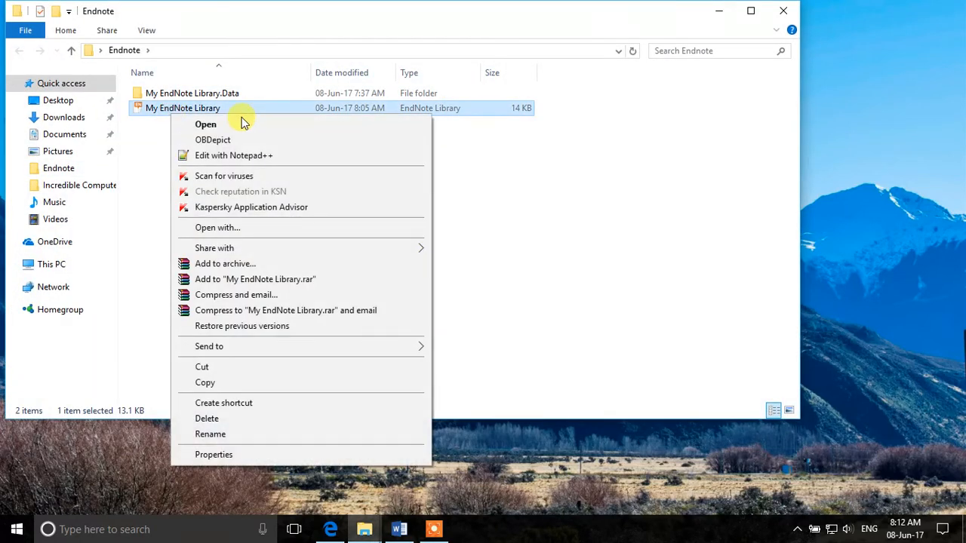
{"action": "left_click", "coordinate": [547, 253]}
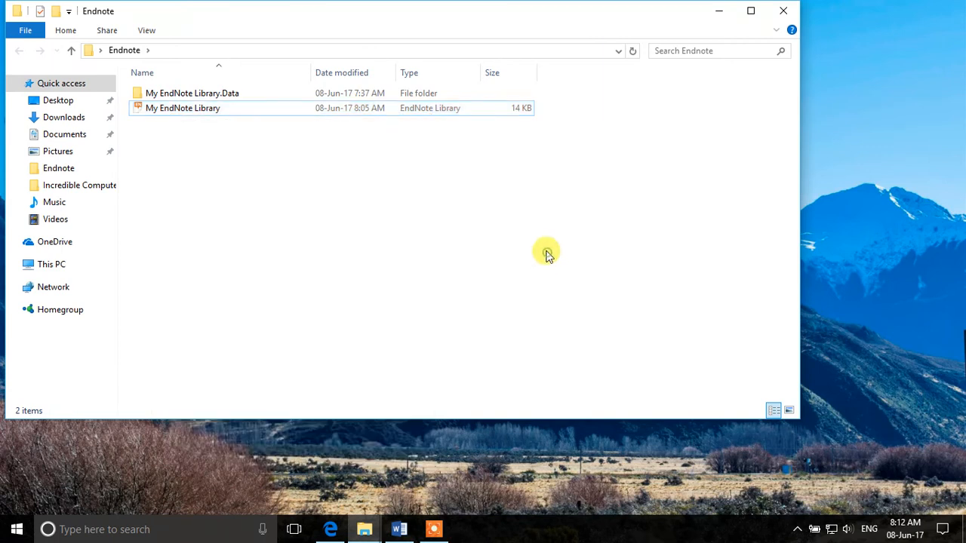
{"action": "left_click", "coordinate": [183, 107]}
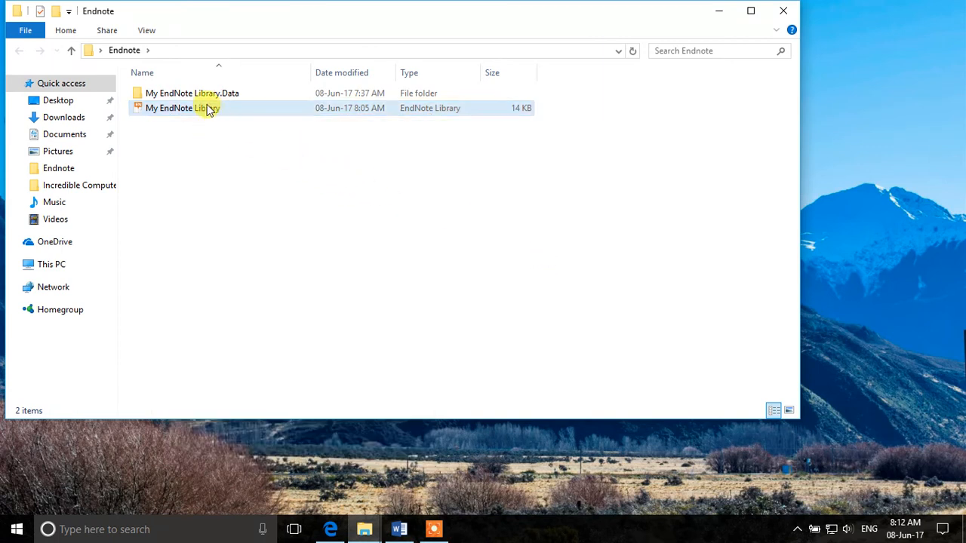
{"action": "left_click", "coordinate": [182, 108]}
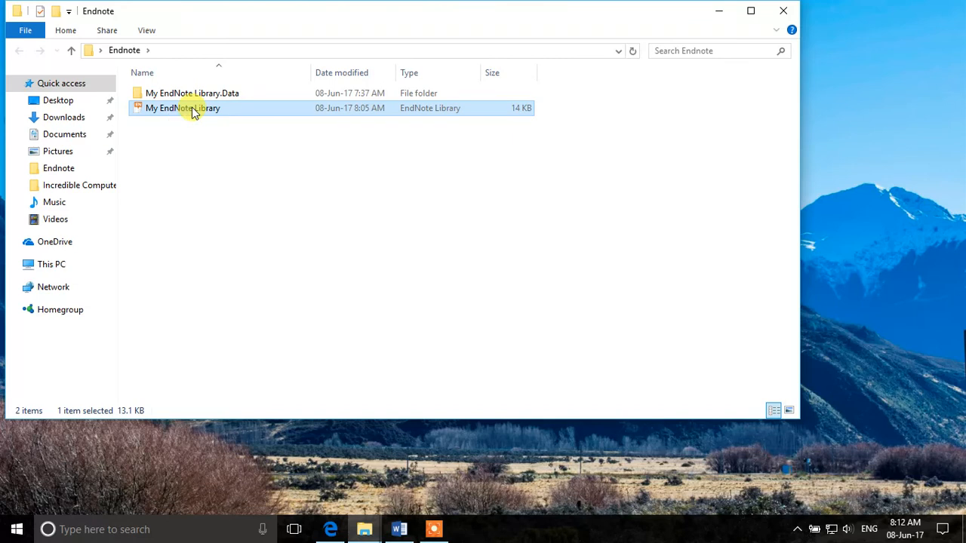
{"action": "left_click", "coordinate": [192, 93]}
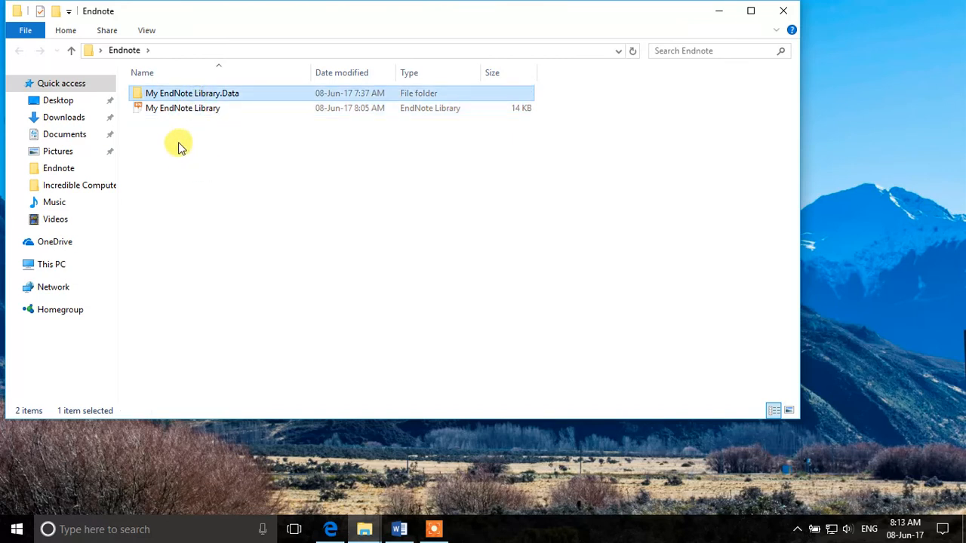
Zip the library and .Data folder into 'My EndNote Library', then open it to verify contents.
{"action": "right_click", "coordinate": [193, 99]}
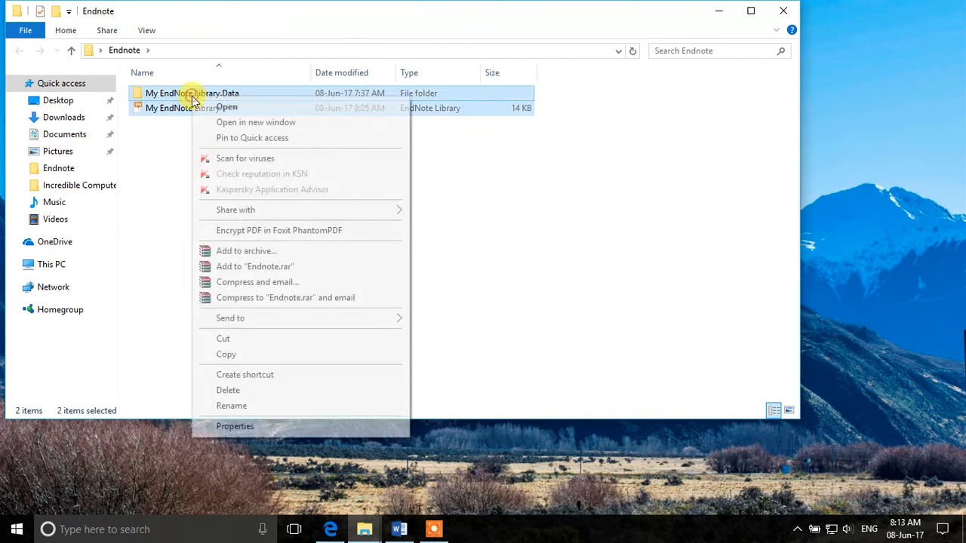
{"action": "mouse_move", "coordinate": [281, 317]}
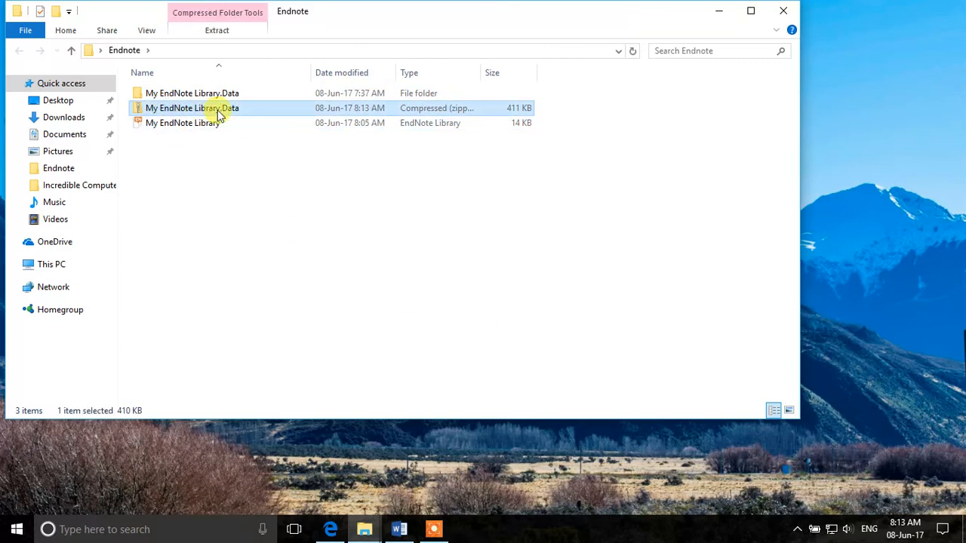
{"action": "left_click", "coordinate": [193, 107]}
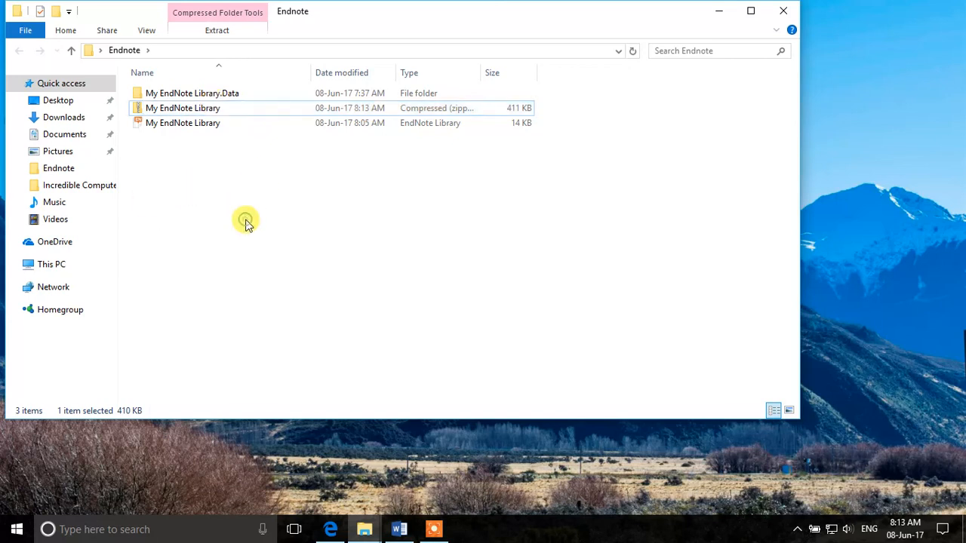
{"action": "double_click", "coordinate": [183, 108]}
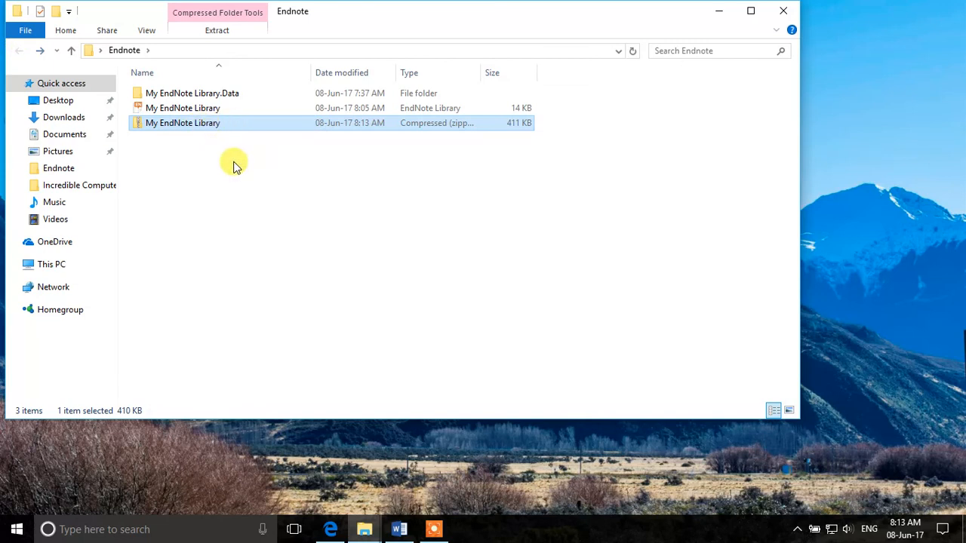
{"action": "mouse_move", "coordinate": [235, 156]}
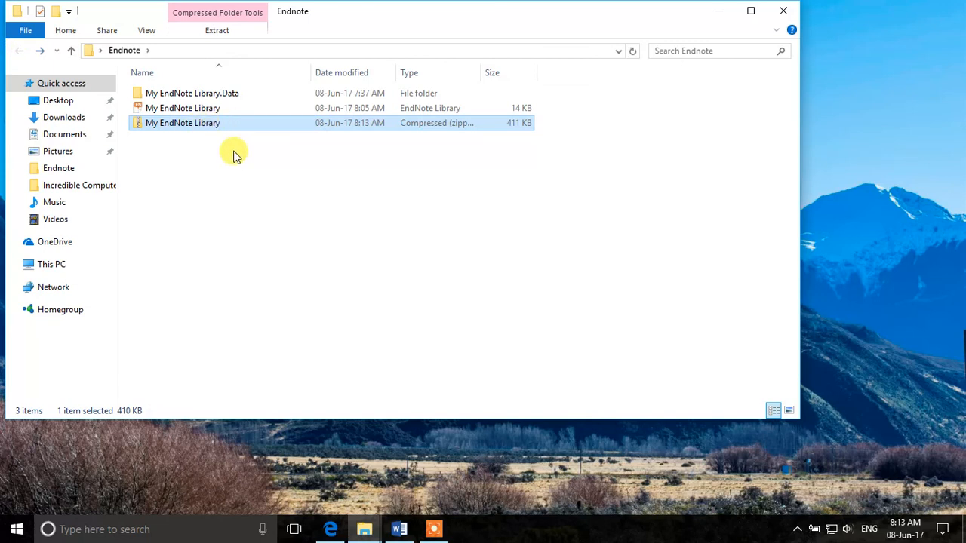
{"action": "left_click", "coordinate": [183, 108]}
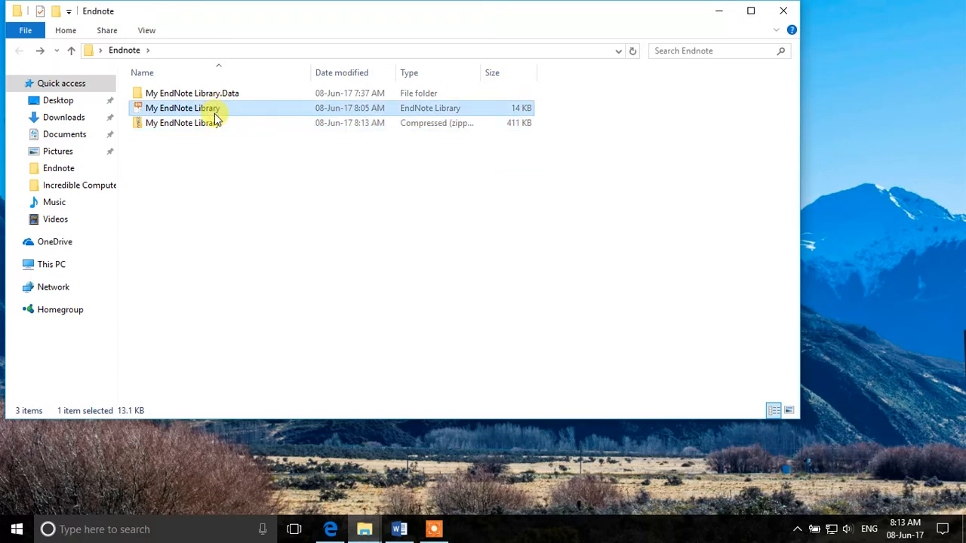
{"action": "mouse_move", "coordinate": [239, 192]}
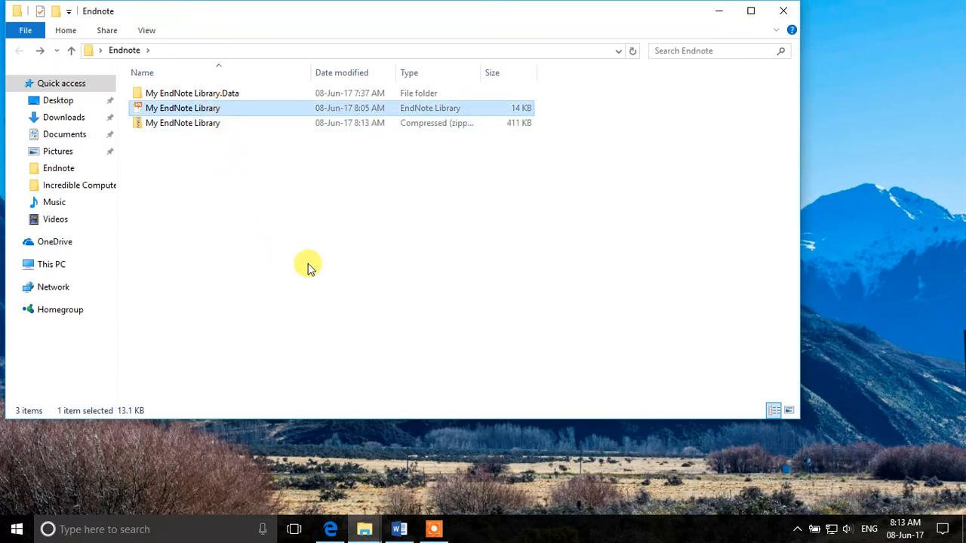
{"action": "mouse_move", "coordinate": [409, 441]}
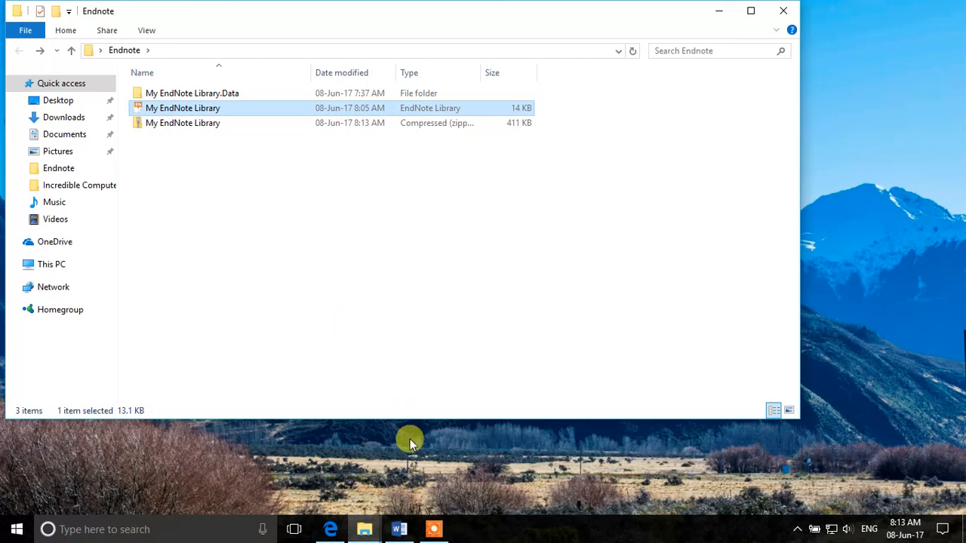
{"action": "mouse_move", "coordinate": [401, 396]}
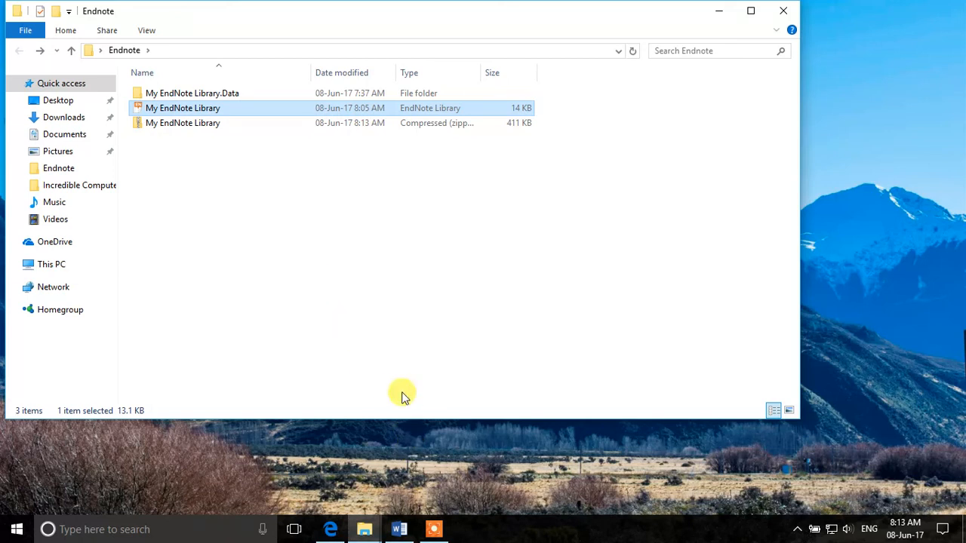
{"action": "mouse_move", "coordinate": [406, 347]}
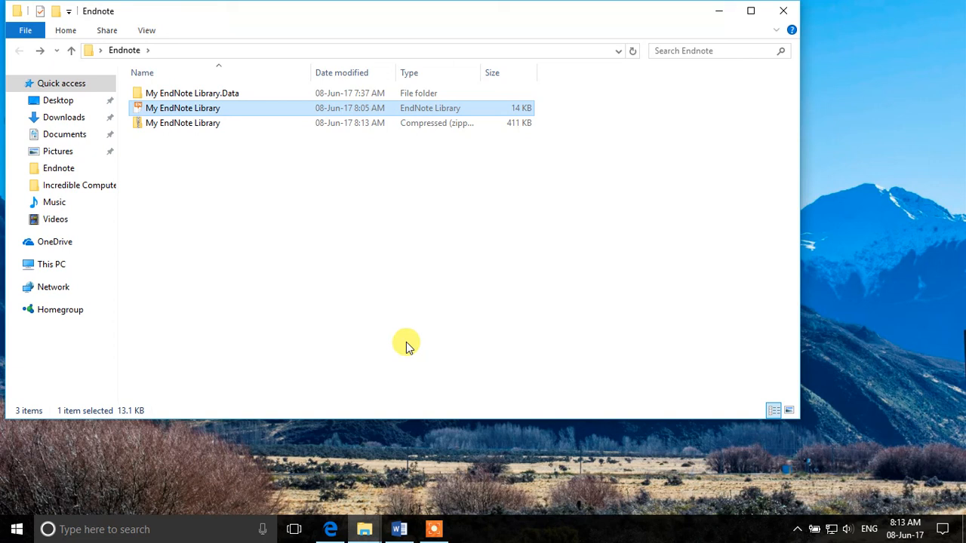
{"action": "mouse_move", "coordinate": [421, 361]}
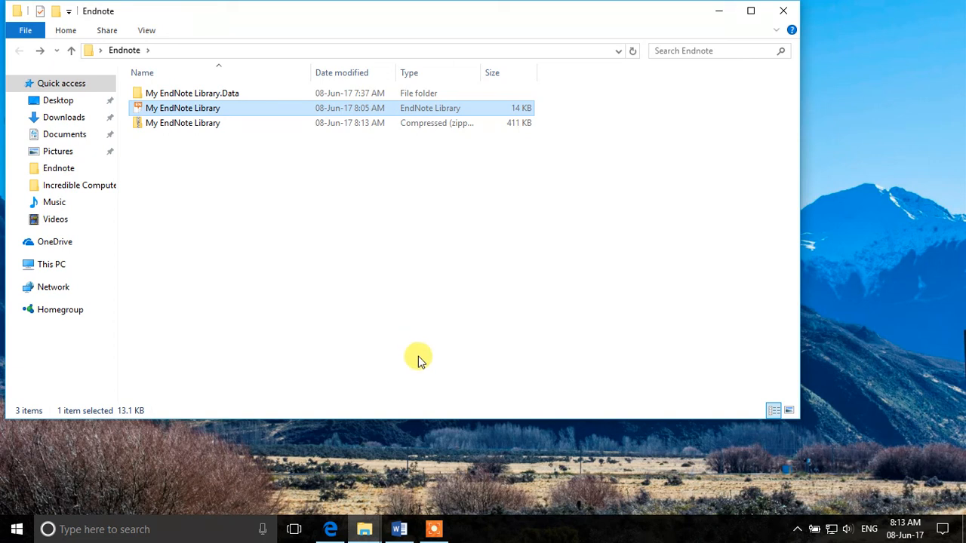
{"action": "mouse_move", "coordinate": [411, 352]}
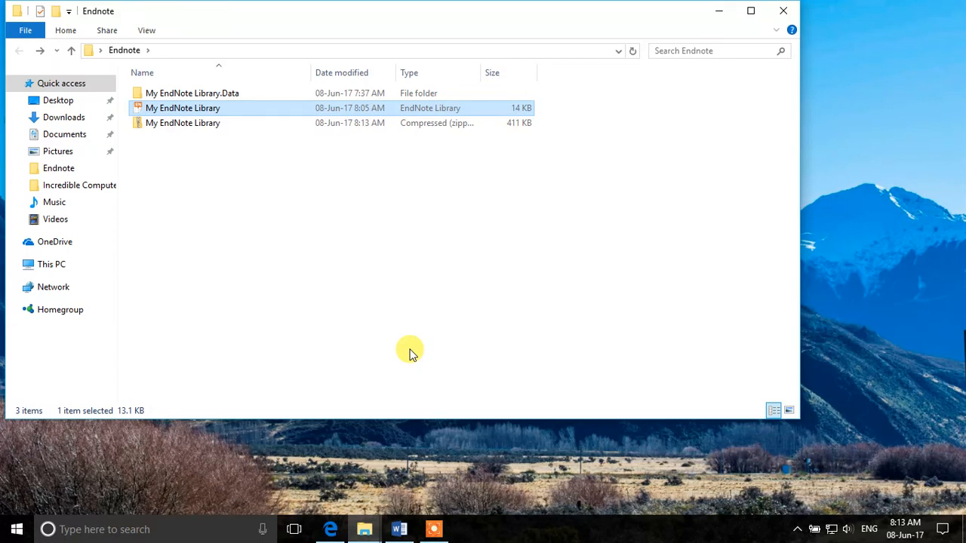
{"action": "mouse_move", "coordinate": [417, 351]}
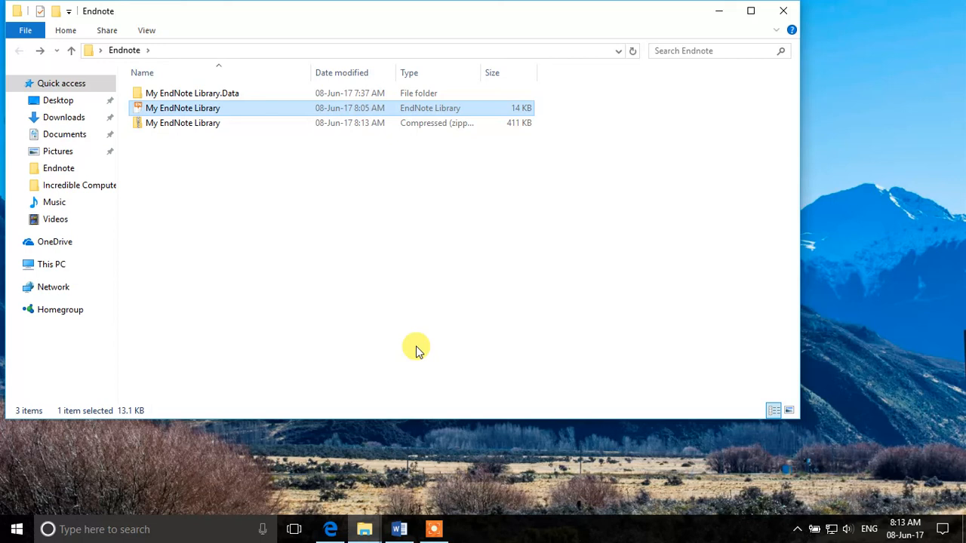